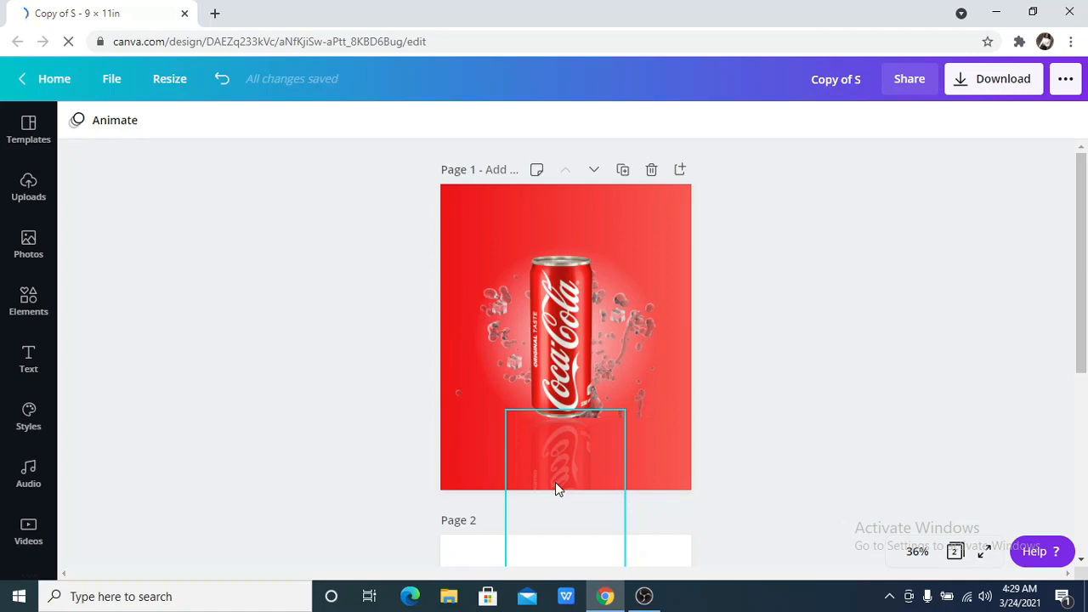
Deselect the finished design and move to the blank second page.
{"action": "left_click", "coordinate": [752, 453]}
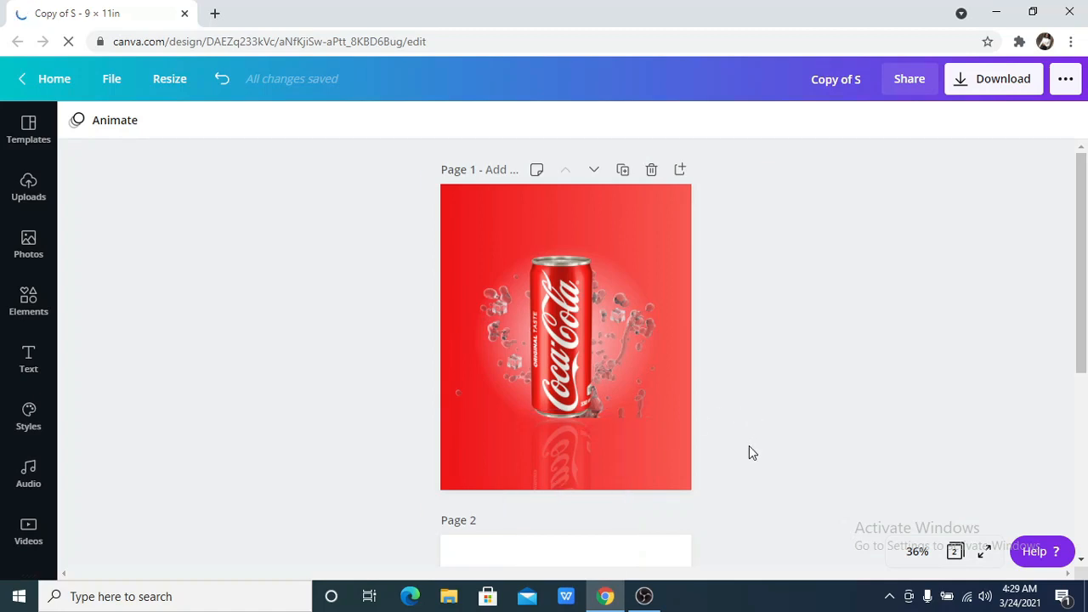
{"action": "scroll", "scroll_direction": "down", "scroll_amount": 3}
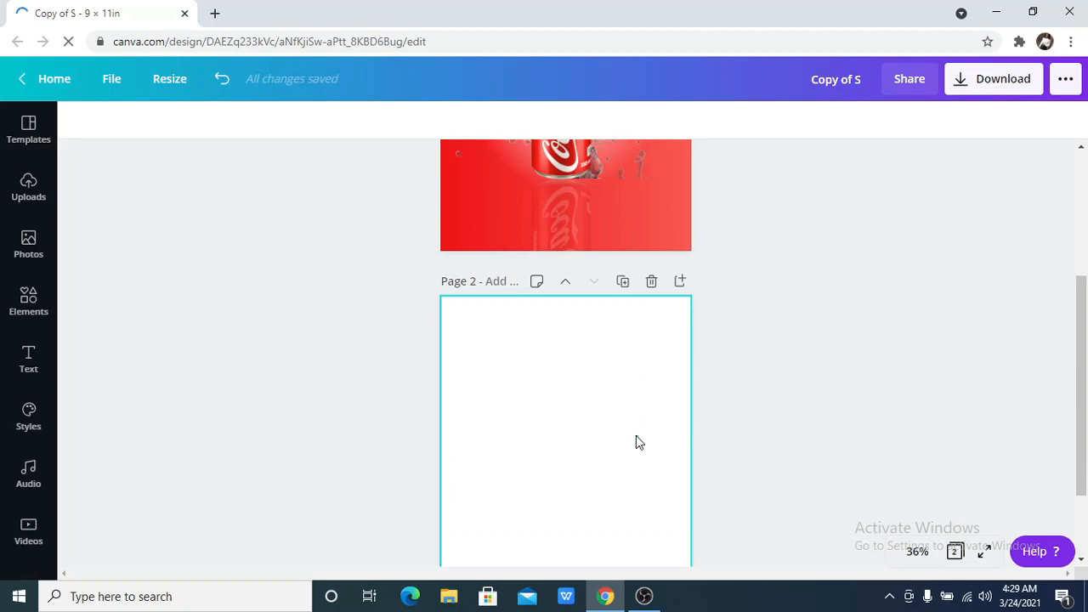
{"action": "left_click", "coordinate": [564, 429]}
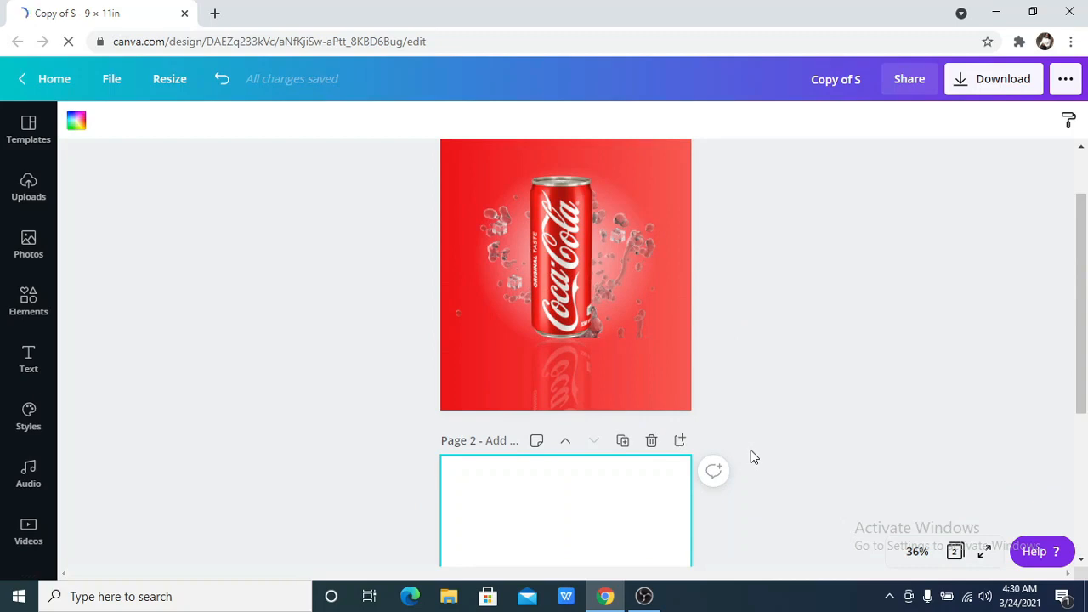
{"action": "scroll", "scroll_direction": "down", "scroll_amount": 3}
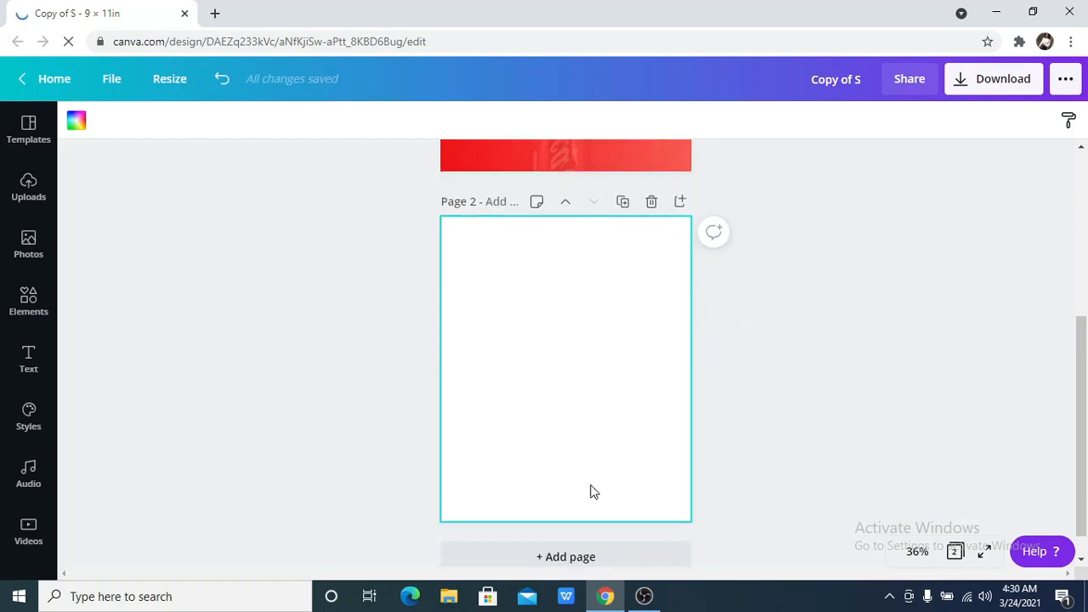
{"action": "mouse_move", "coordinate": [51, 310]}
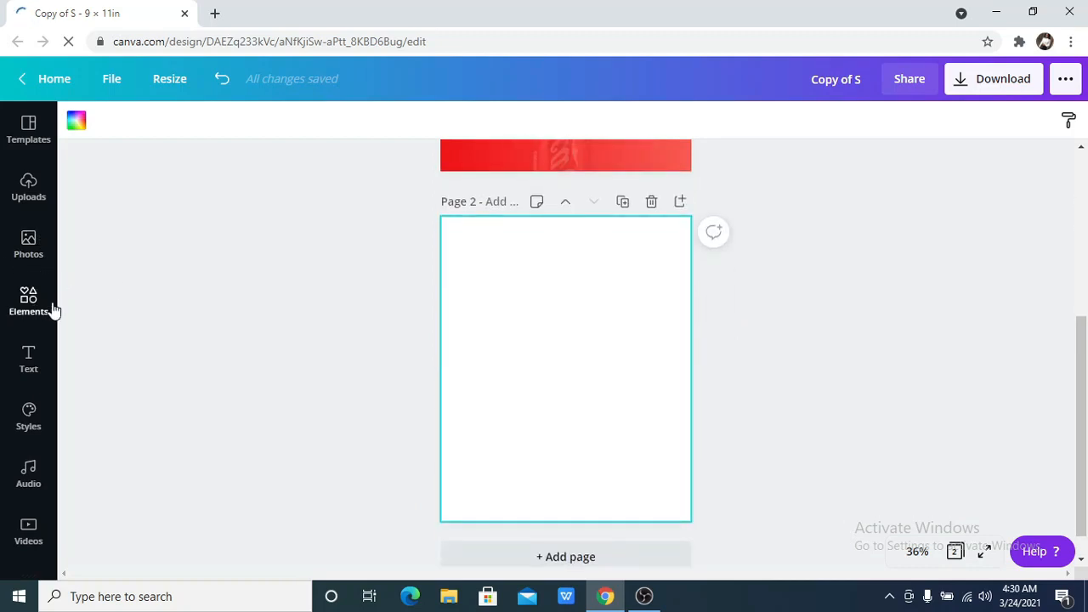
Add the teal-to-purple gradient from Recently used and stretch it to fill Page 2.
{"action": "left_click", "coordinate": [27, 303]}
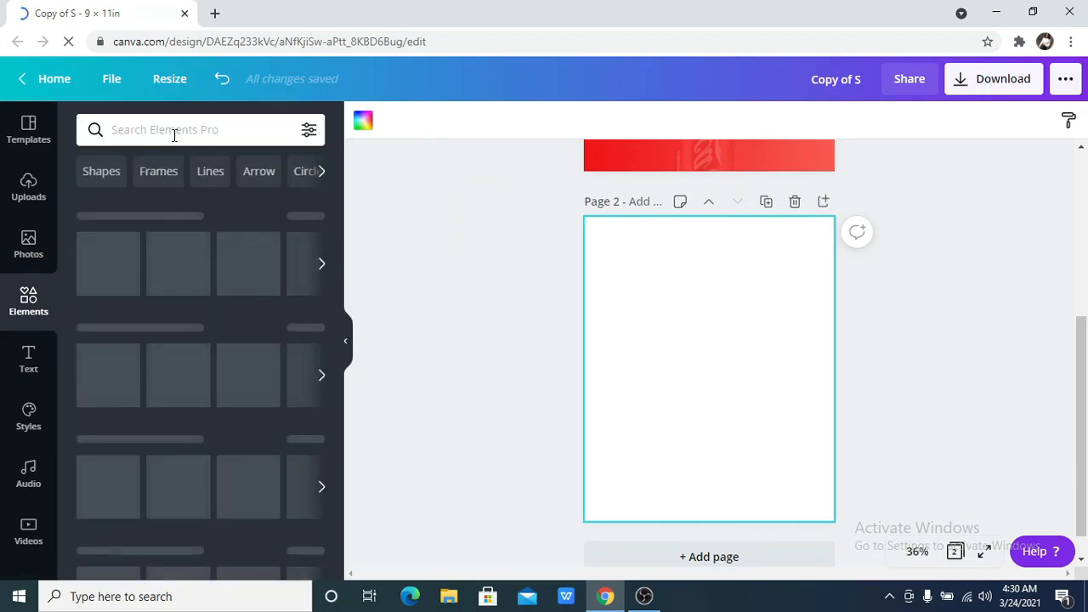
{"action": "left_click", "coordinate": [170, 129]}
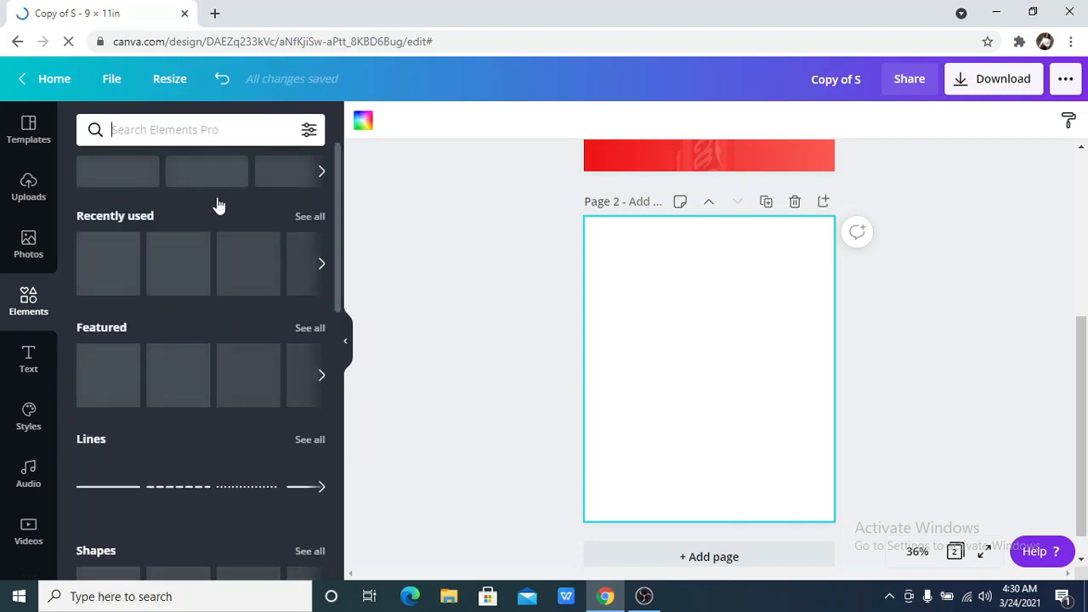
{"action": "scroll", "scroll_direction": "down", "scroll_amount": 3}
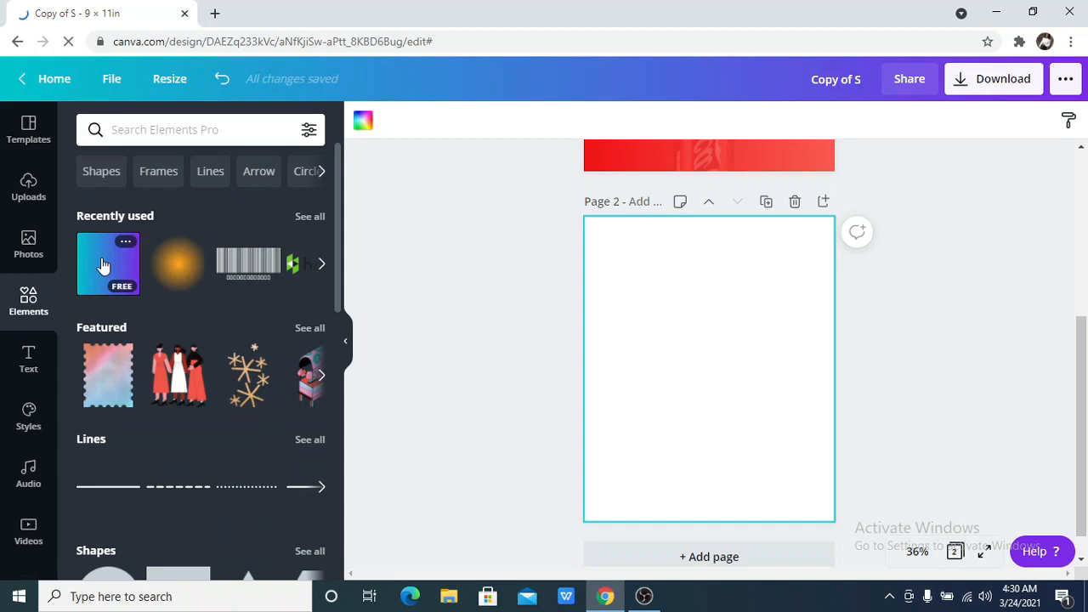
{"action": "left_click", "coordinate": [109, 263]}
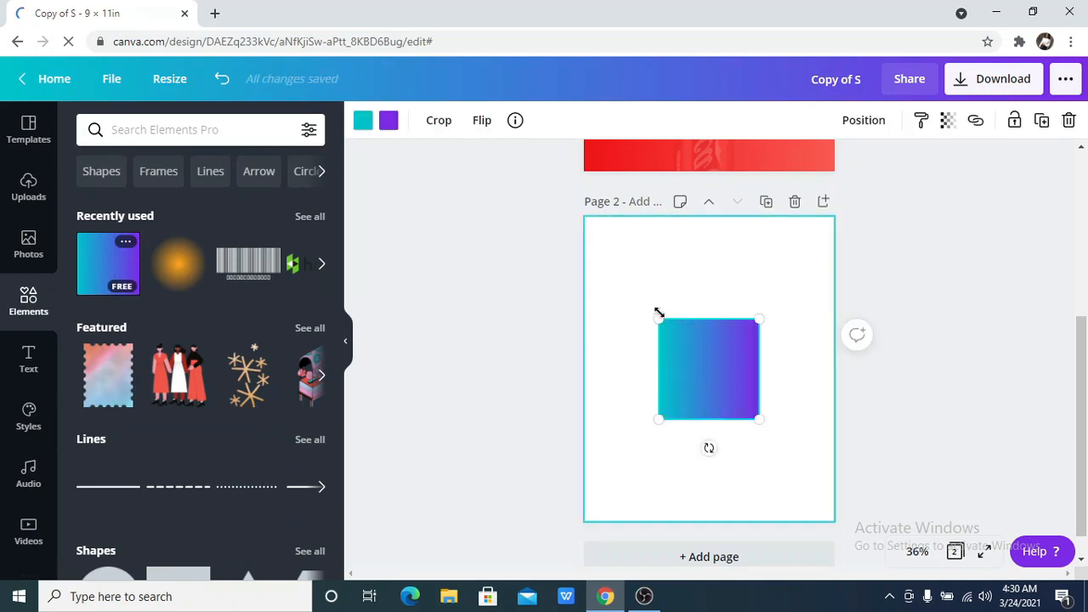
{"action": "left_click_drag", "start_coordinate": [660, 320], "coordinate": [577, 223]}
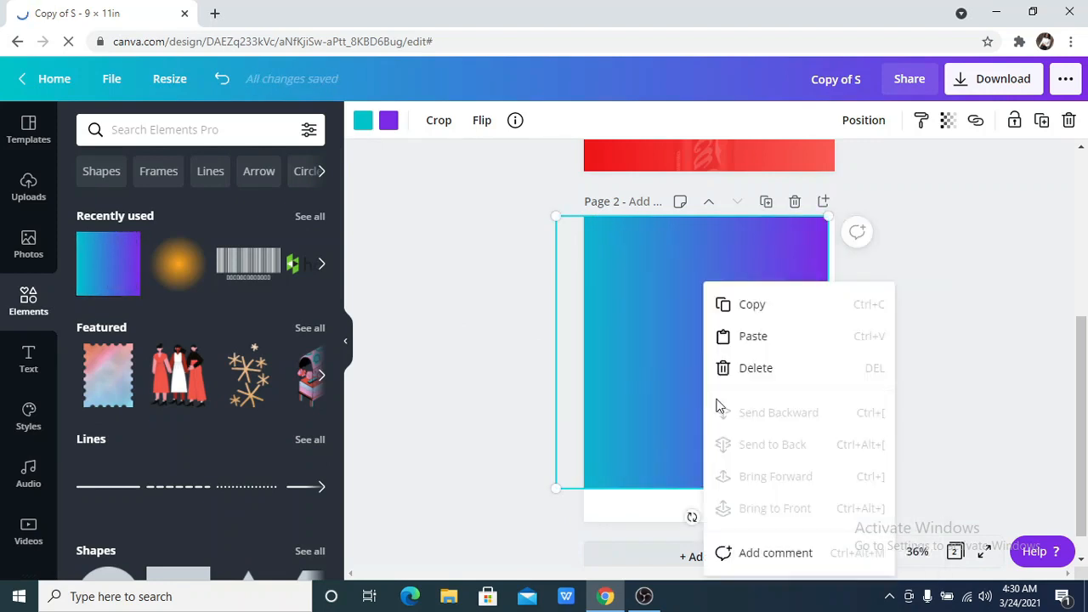
{"action": "left_click", "coordinate": [692, 405]}
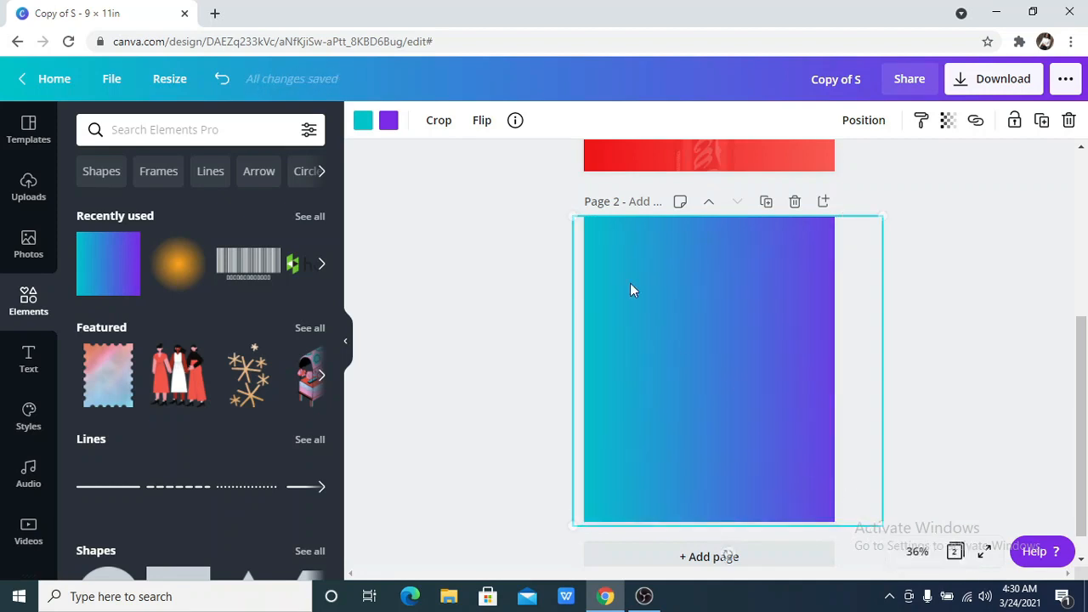
Recolour the gradient to dark red and salmon from Document Colors.
{"action": "left_click", "coordinate": [364, 119]}
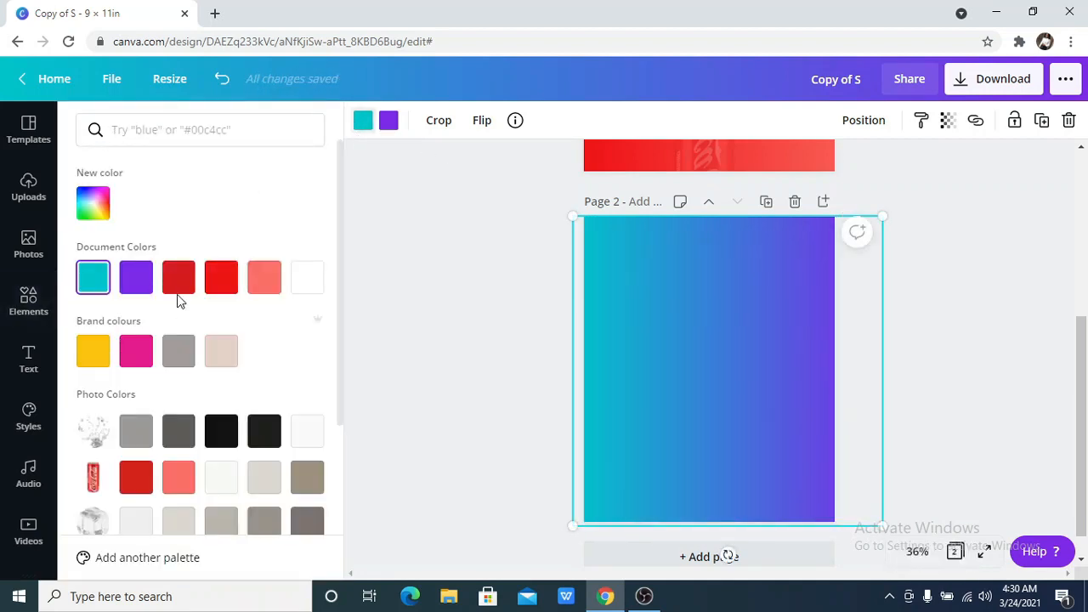
{"action": "left_click", "coordinate": [178, 278]}
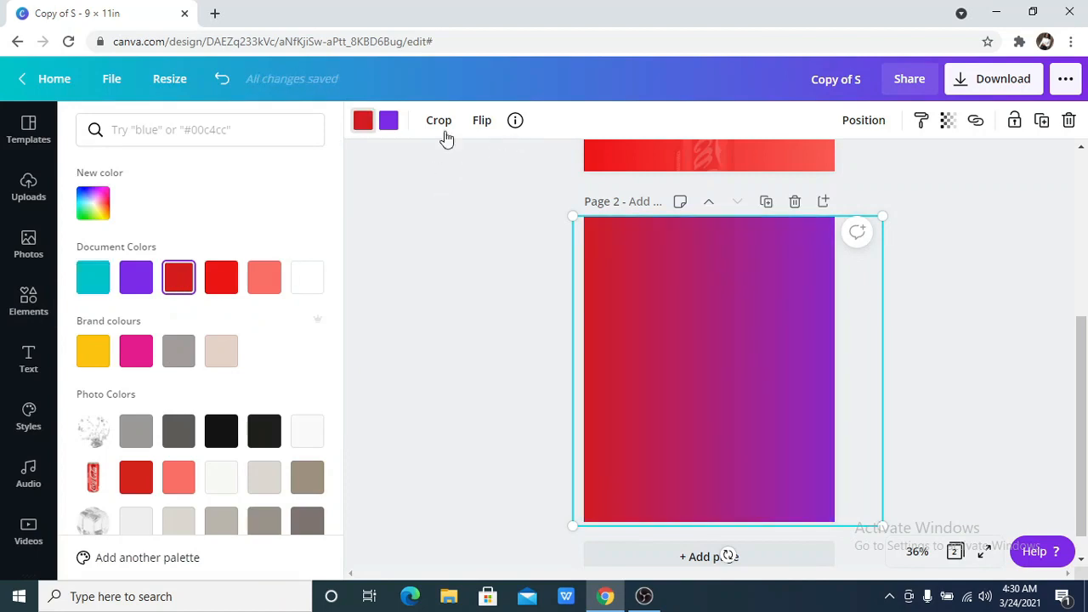
{"action": "left_click", "coordinate": [136, 277]}
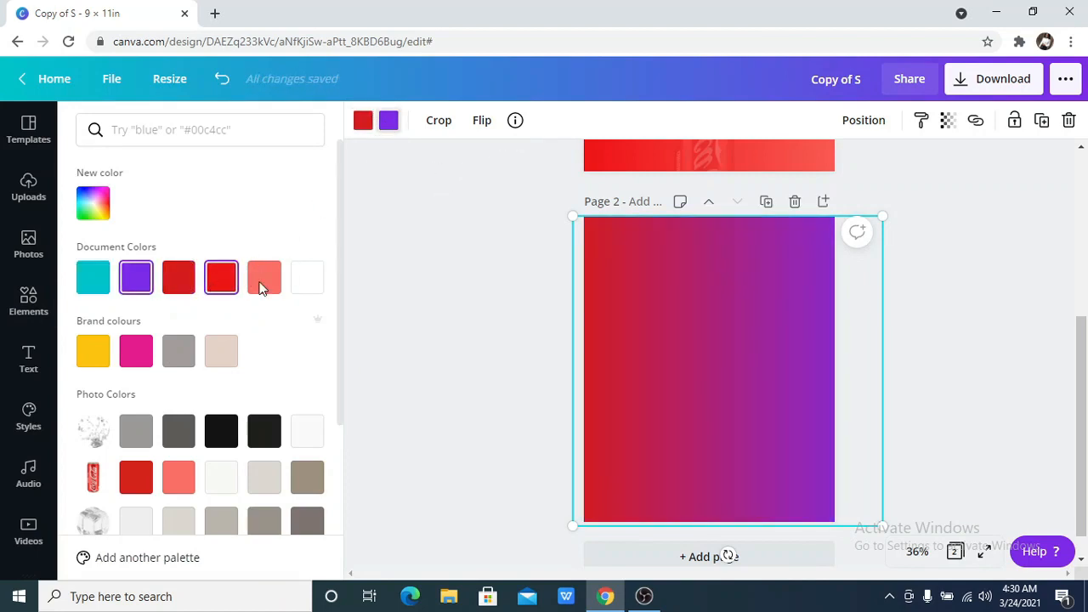
{"action": "left_click", "coordinate": [265, 277]}
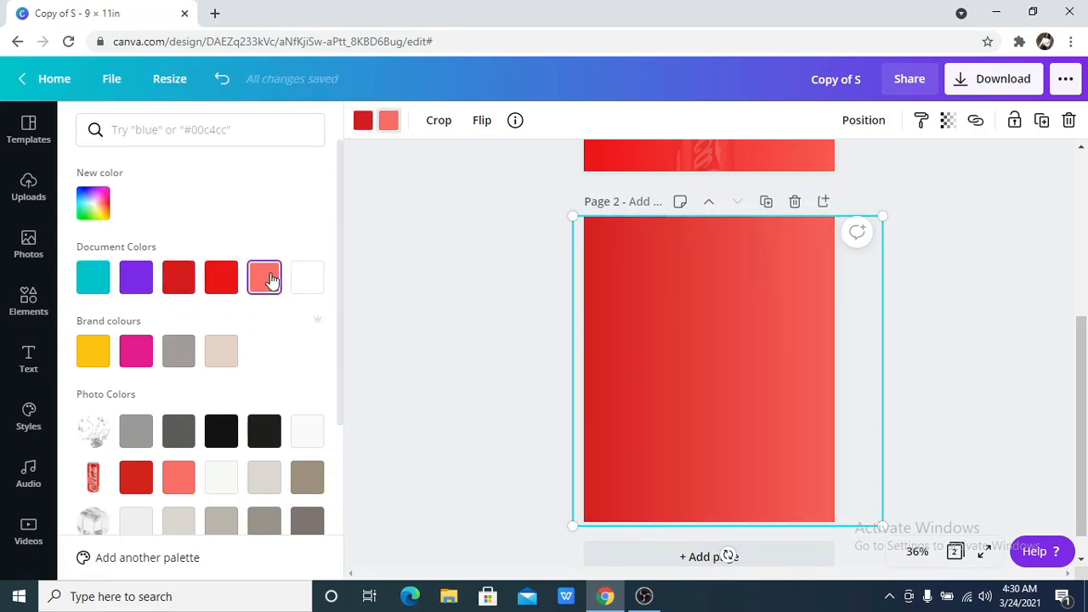
{"action": "left_click", "coordinate": [266, 277]}
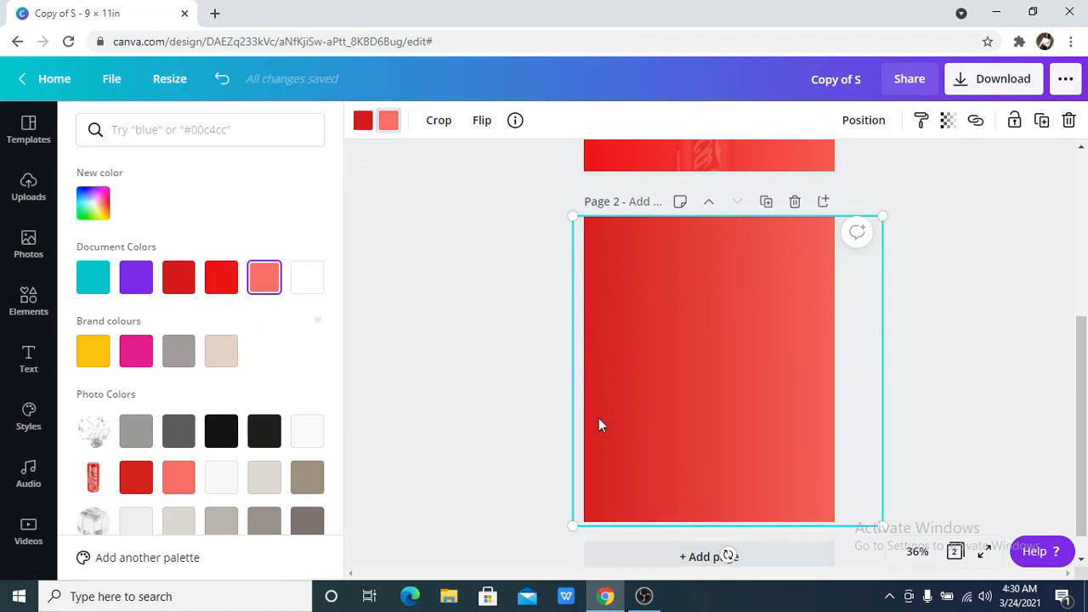
{"action": "left_click", "coordinate": [27, 302]}
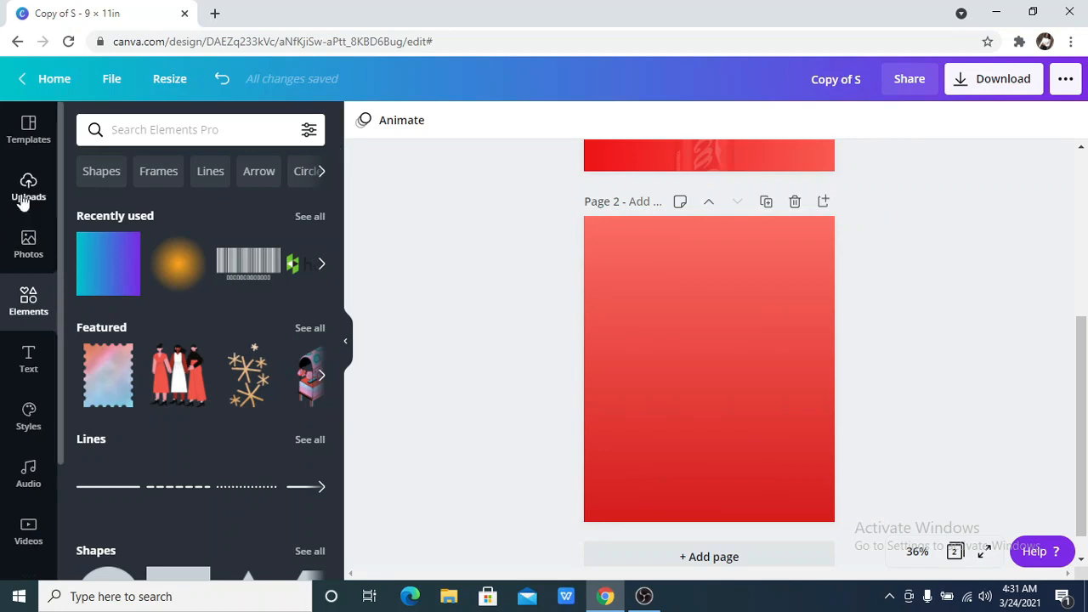
Insert the uploaded Coca-Cola can image and trim its left and right sides to a narrower frame.
{"action": "left_click", "coordinate": [27, 187]}
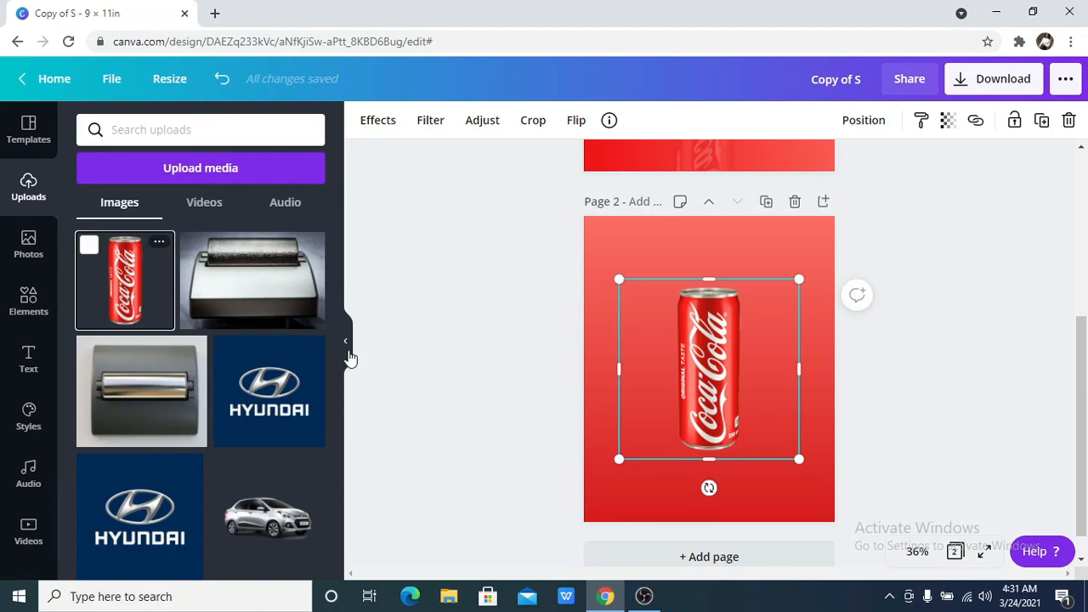
{"action": "left_click", "coordinate": [347, 340]}
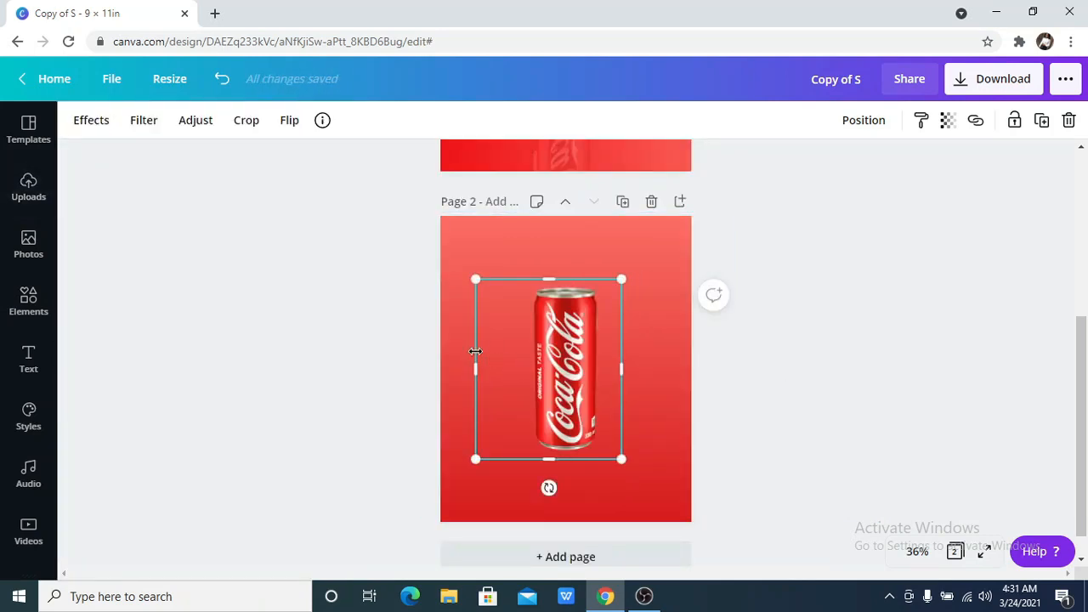
{"action": "left_click_drag", "start_coordinate": [476, 369], "coordinate": [527, 369]}
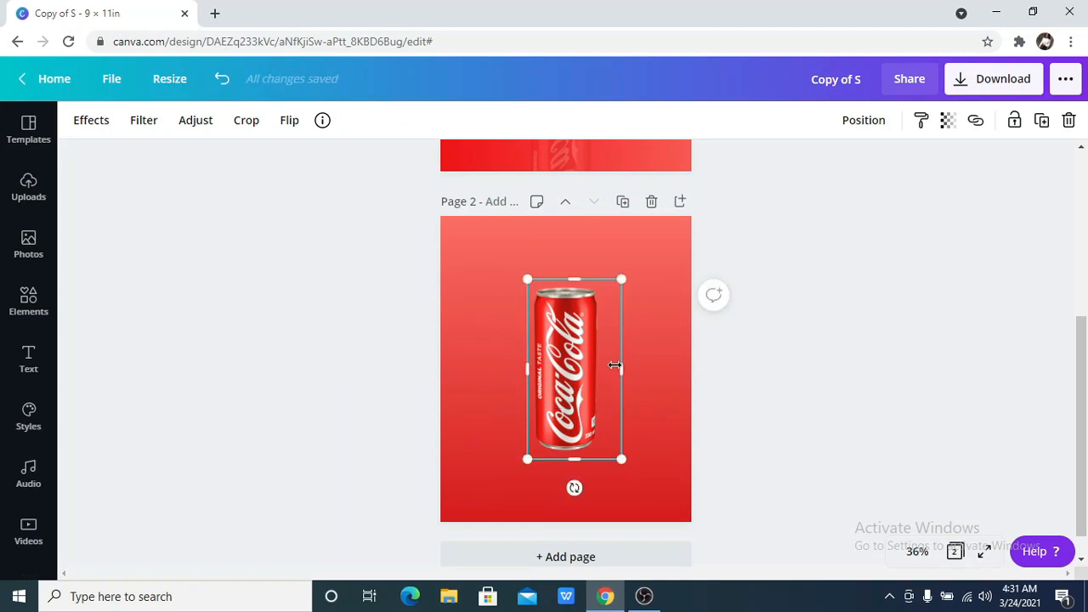
{"action": "left_click_drag", "start_coordinate": [620, 367], "coordinate": [612, 368]}
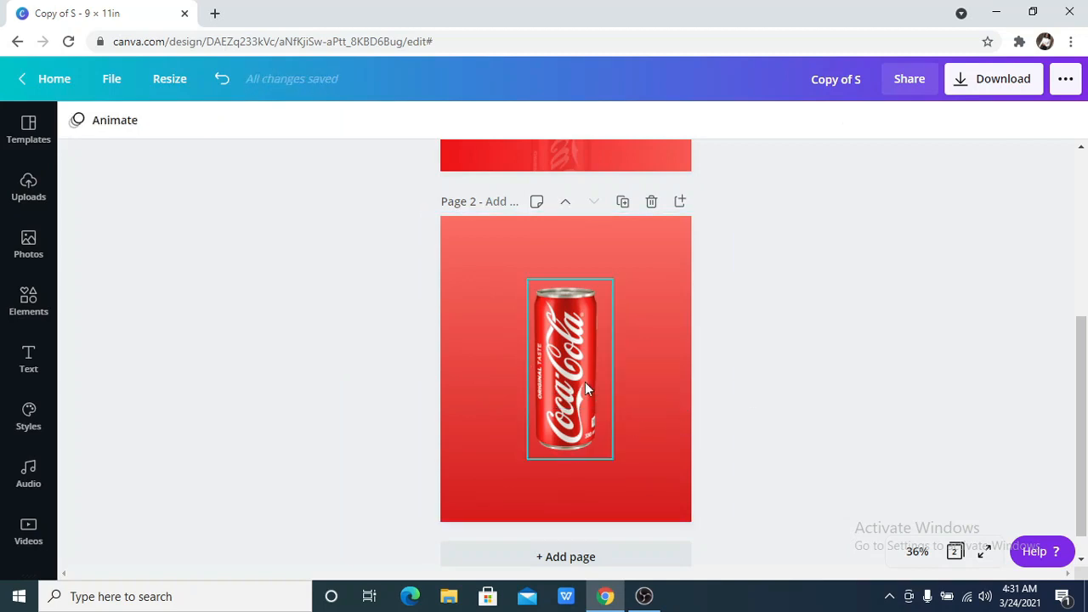
{"action": "left_click", "coordinate": [570, 367]}
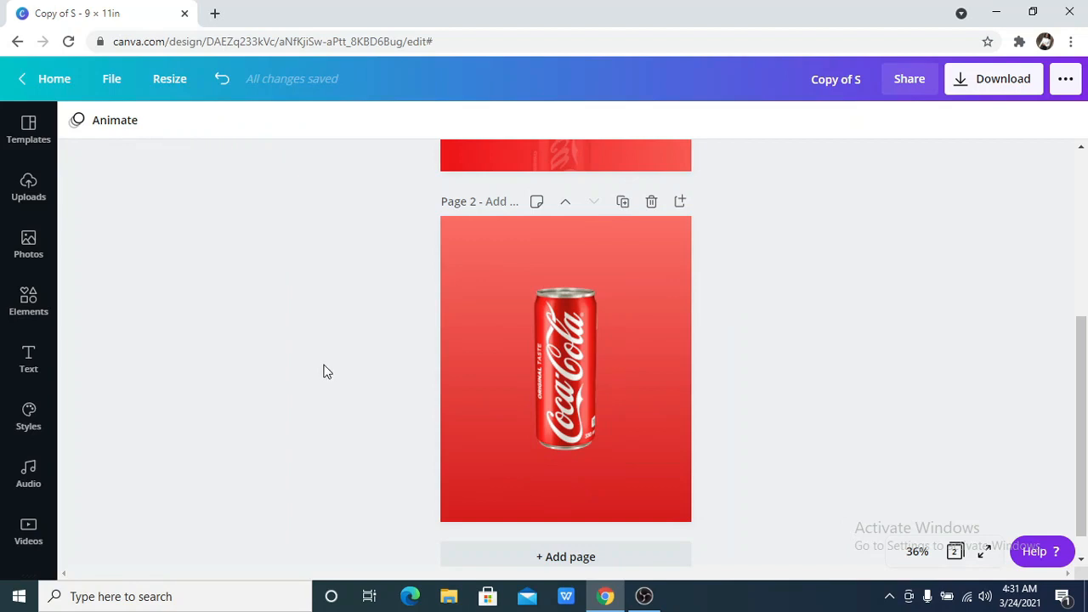
Flip the duplicated can vertically and move it directly beneath the original as a reflection.
{"action": "left_click", "coordinate": [564, 368]}
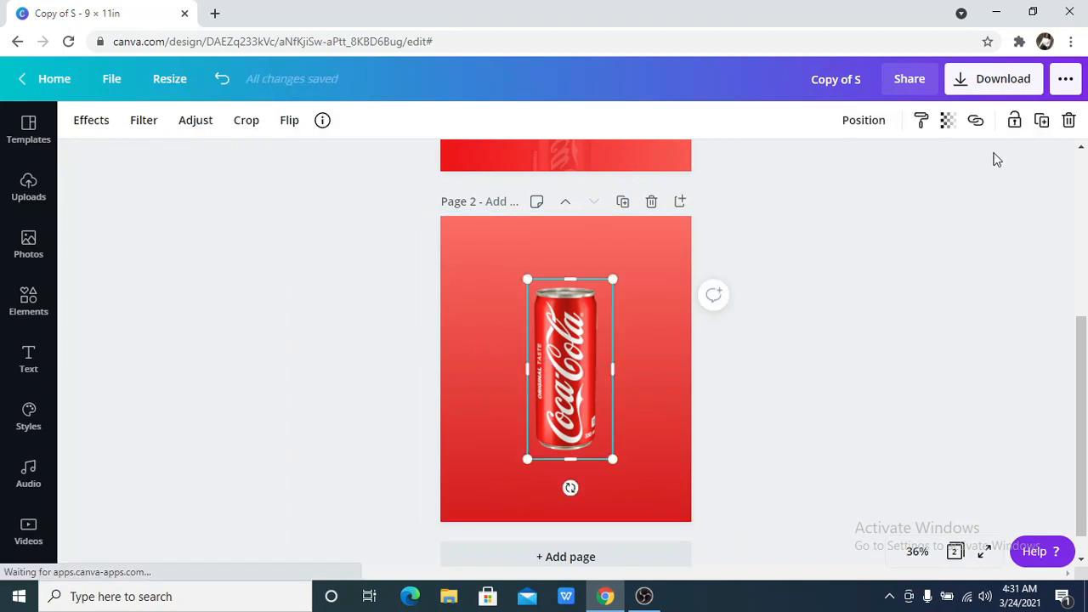
{"action": "mouse_move", "coordinate": [1041, 119]}
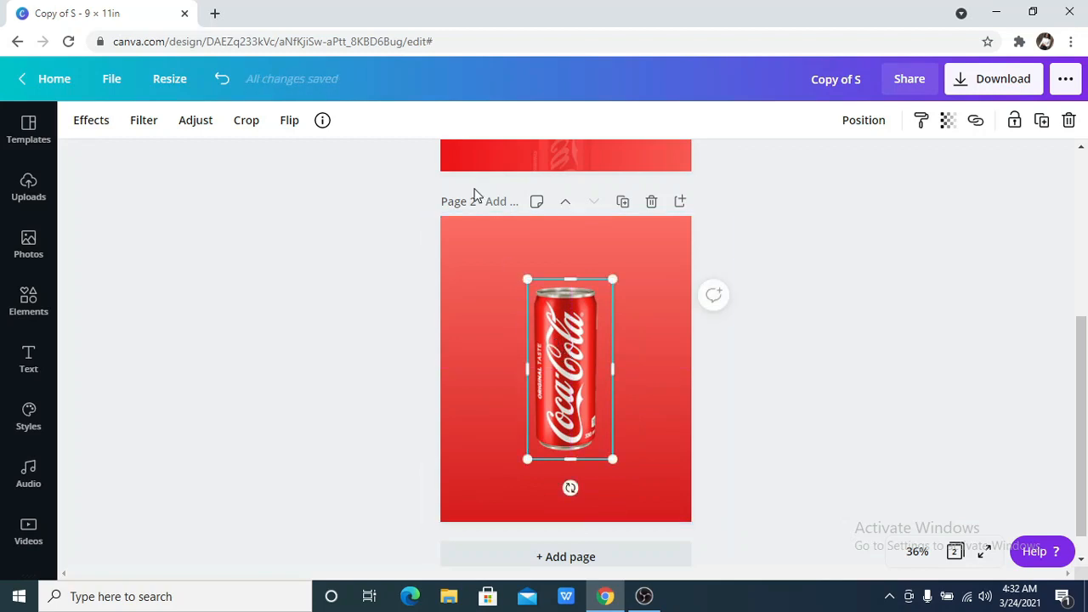
{"action": "left_click", "coordinate": [289, 119]}
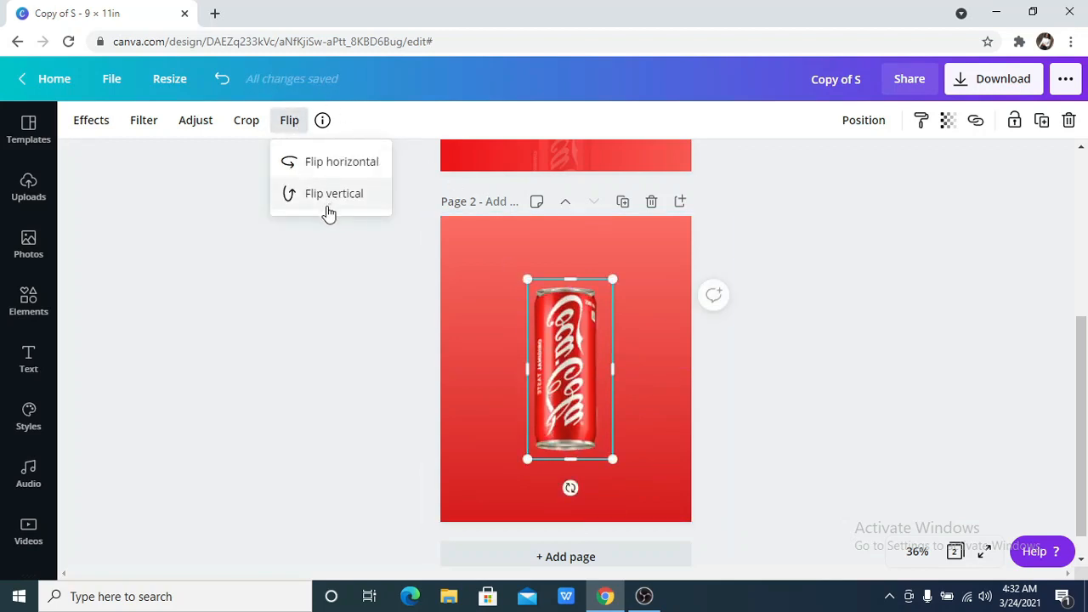
{"action": "left_click", "coordinate": [333, 194]}
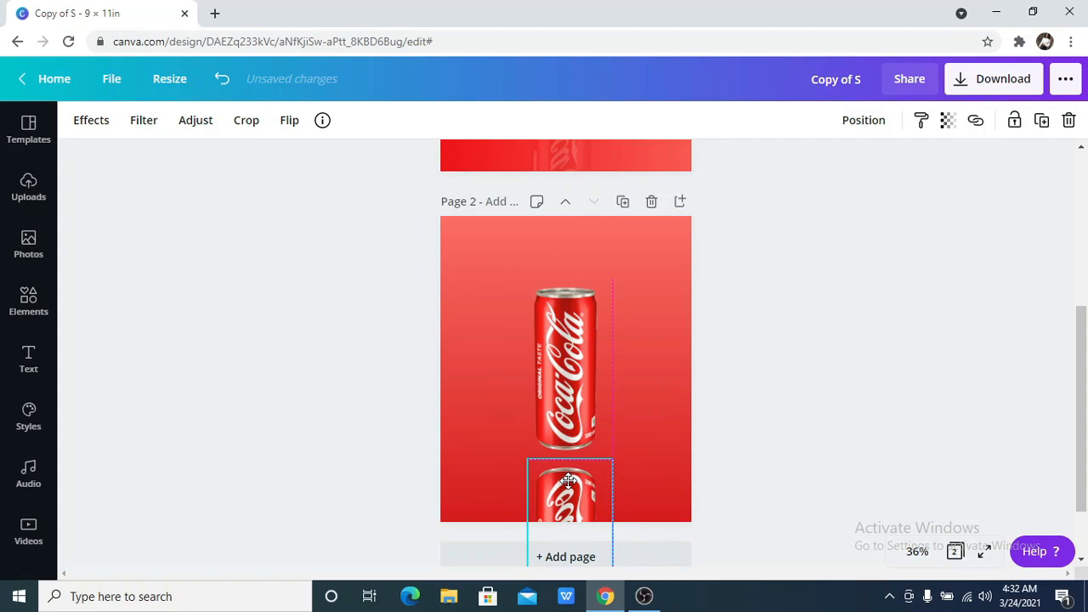
{"action": "left_click_drag", "start_coordinate": [568, 489], "coordinate": [563, 477]}
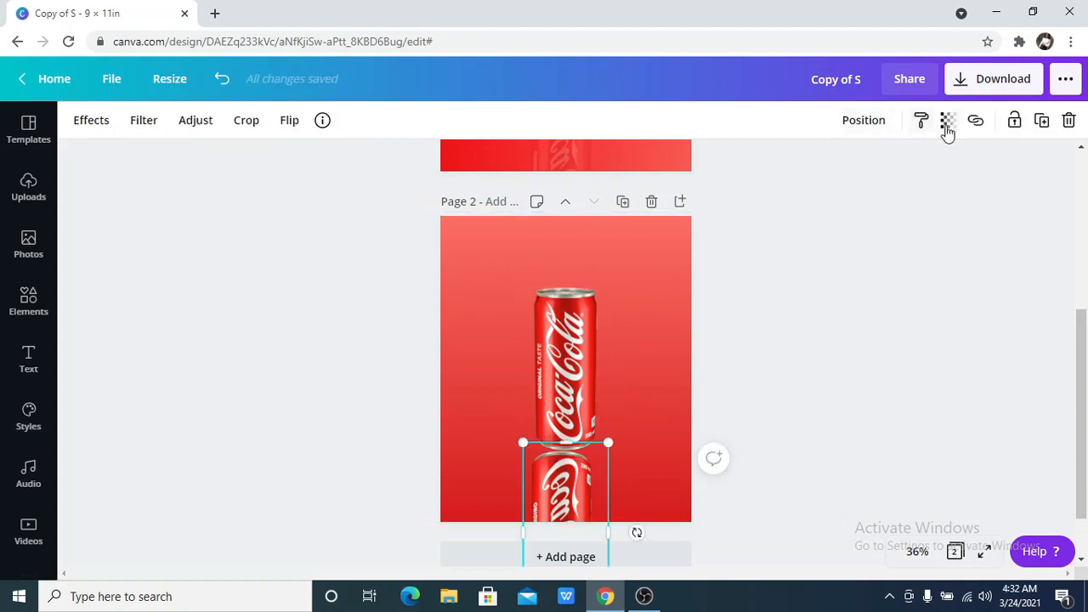
Set the reflection's transparency to about 23 so it fades into the background.
{"action": "left_click", "coordinate": [947, 119]}
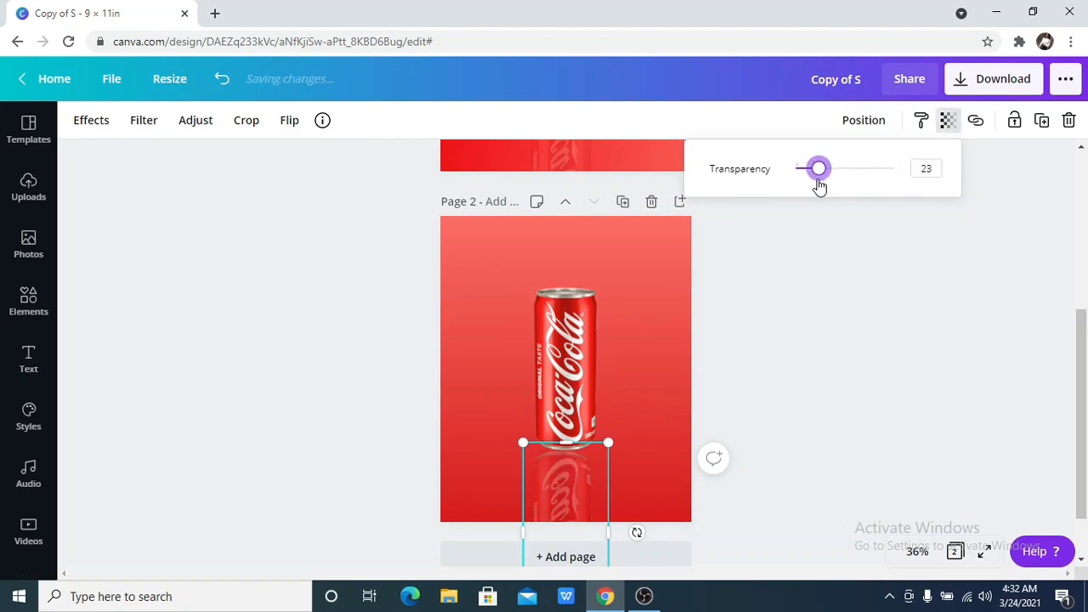
{"action": "left_click", "coordinate": [869, 299]}
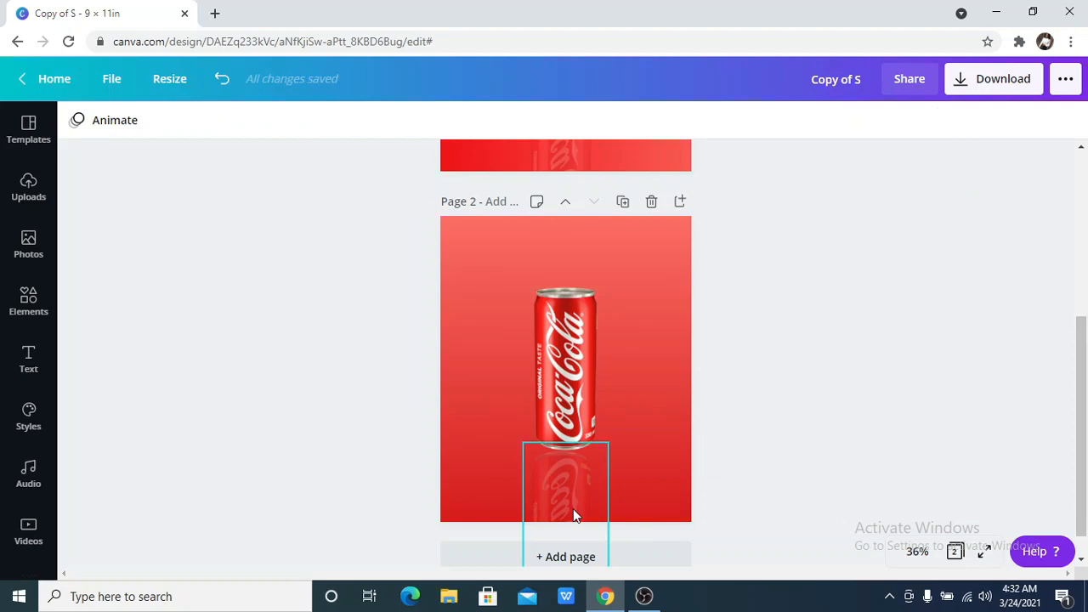
{"action": "left_click", "coordinate": [565, 493]}
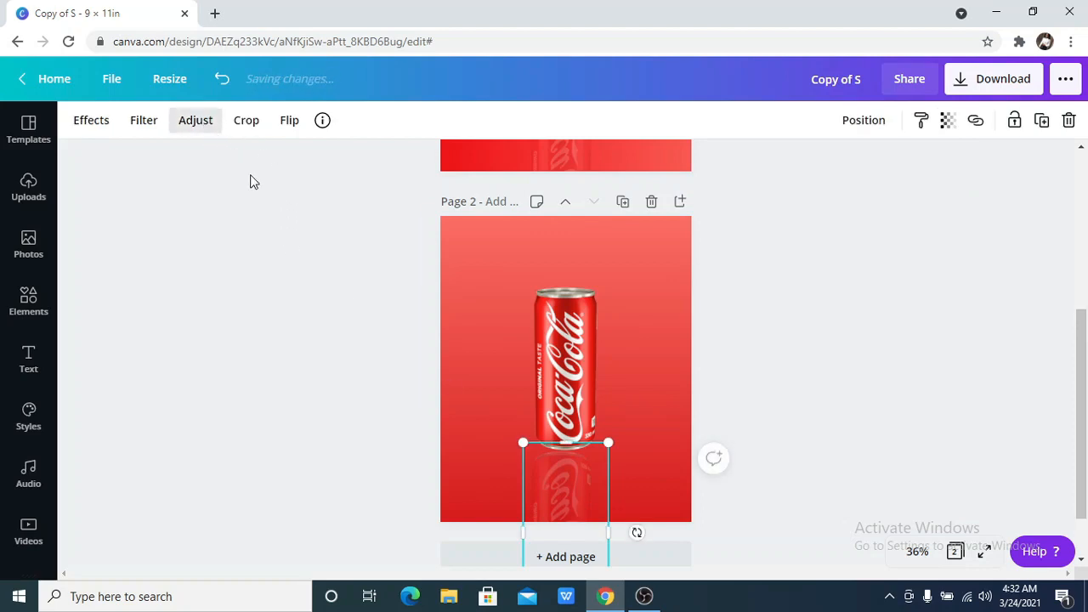
Blur the reflection with the Adjust Blur slider, fine-tuning to a soft level.
{"action": "left_click", "coordinate": [196, 119]}
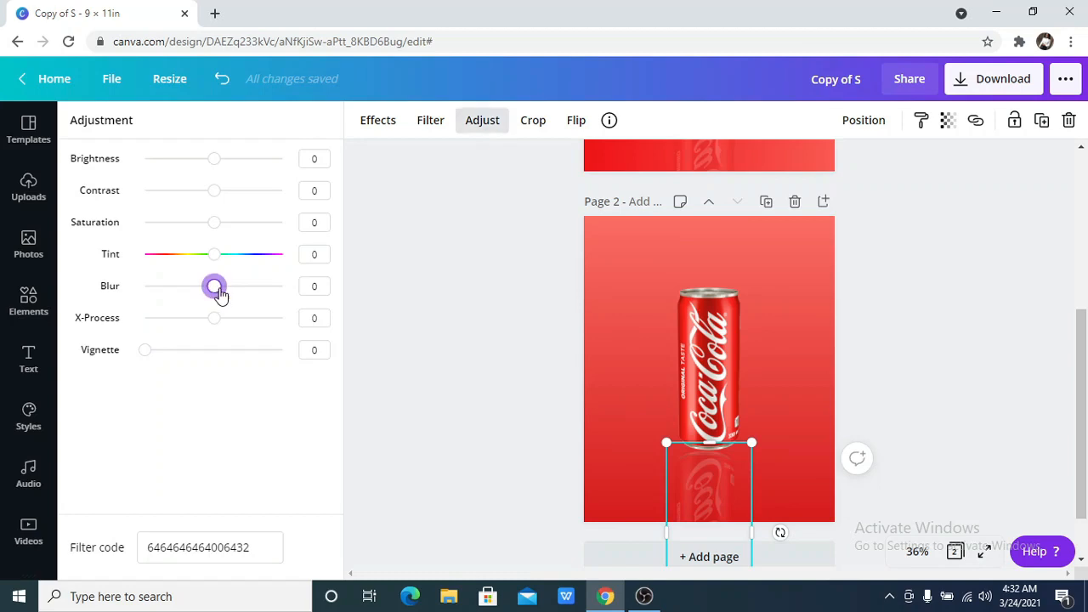
{"action": "left_click_drag", "start_coordinate": [214, 285], "coordinate": [228, 285]}
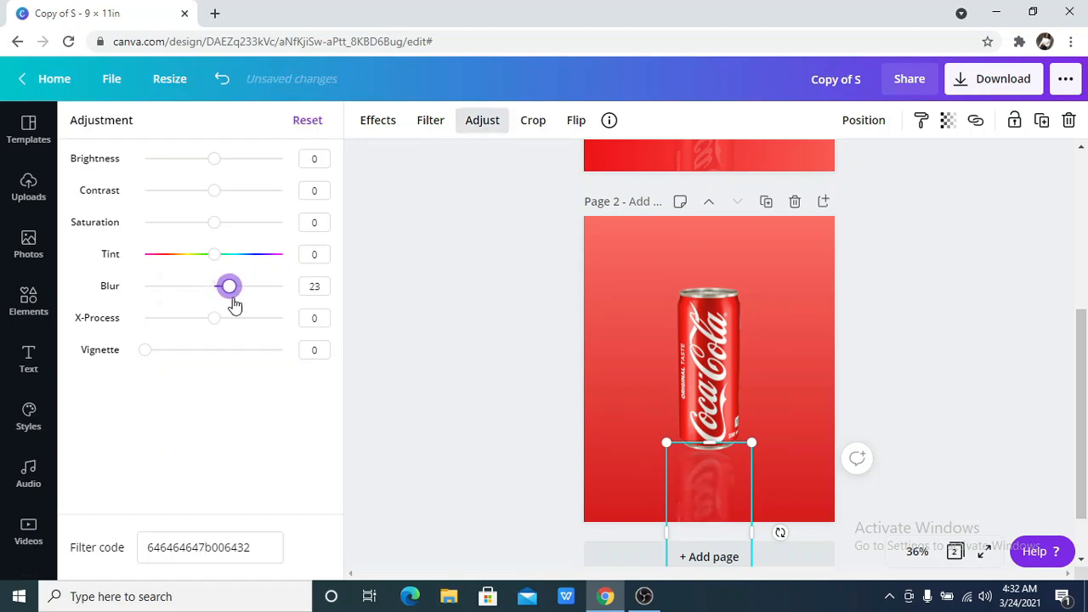
{"action": "left_click_drag", "start_coordinate": [228, 285], "coordinate": [235, 286]}
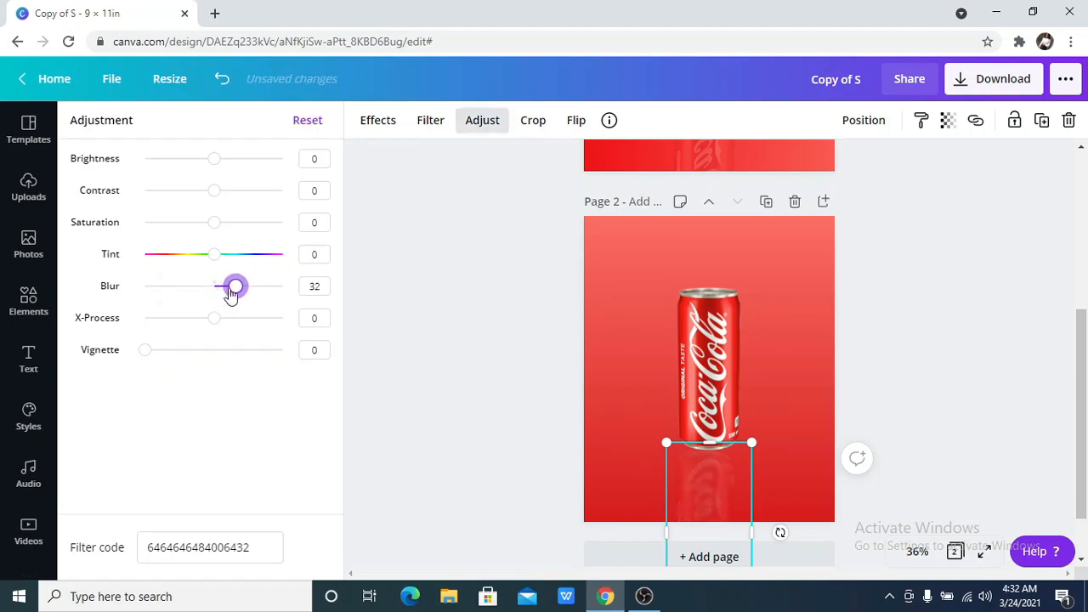
{"action": "left_click_drag", "start_coordinate": [235, 286], "coordinate": [224, 286]}
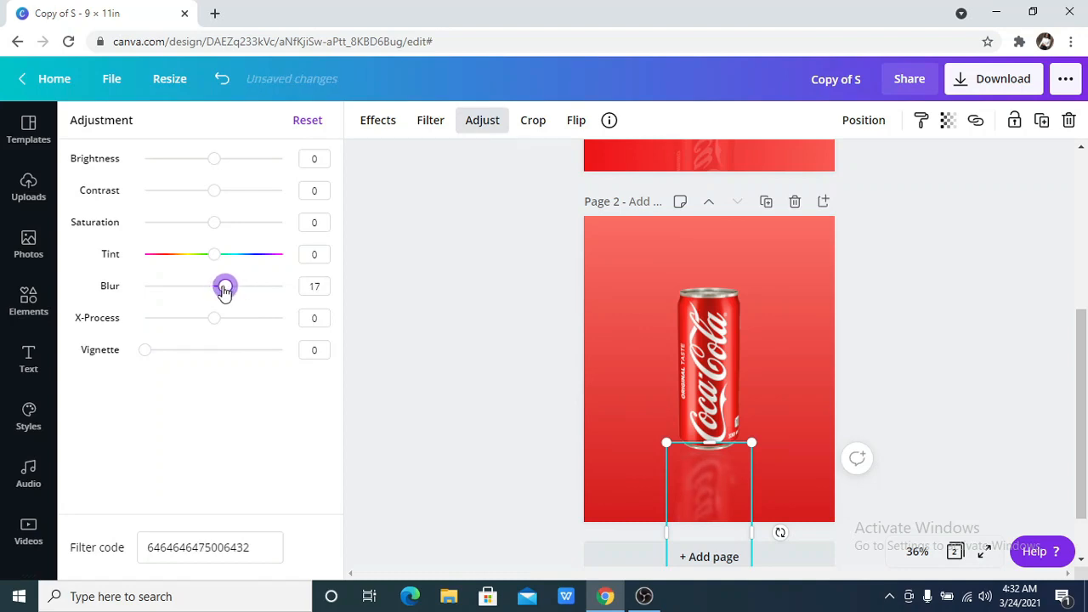
{"action": "left_click_drag", "start_coordinate": [225, 285], "coordinate": [215, 285]}
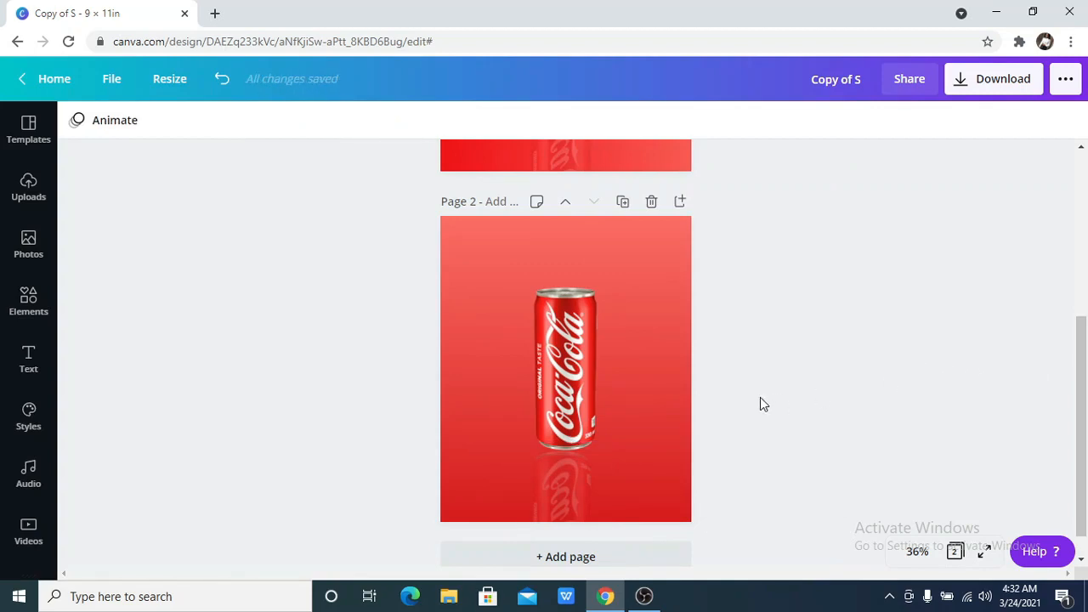
Reselect the can and reflection to check the result, then bring up Elements.
{"action": "left_click", "coordinate": [568, 367]}
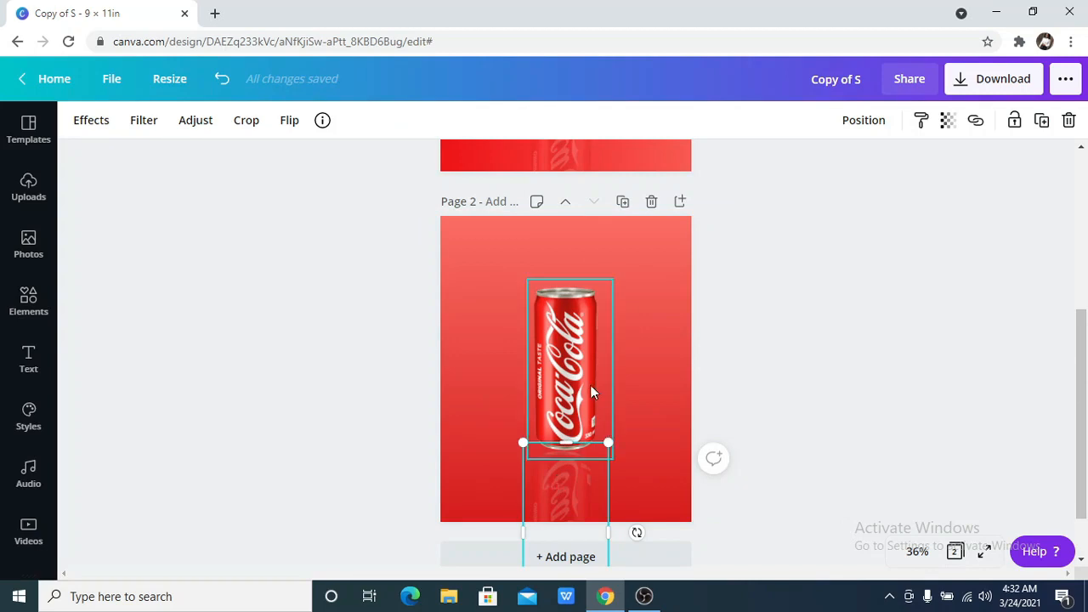
{"action": "left_click", "coordinate": [289, 119]}
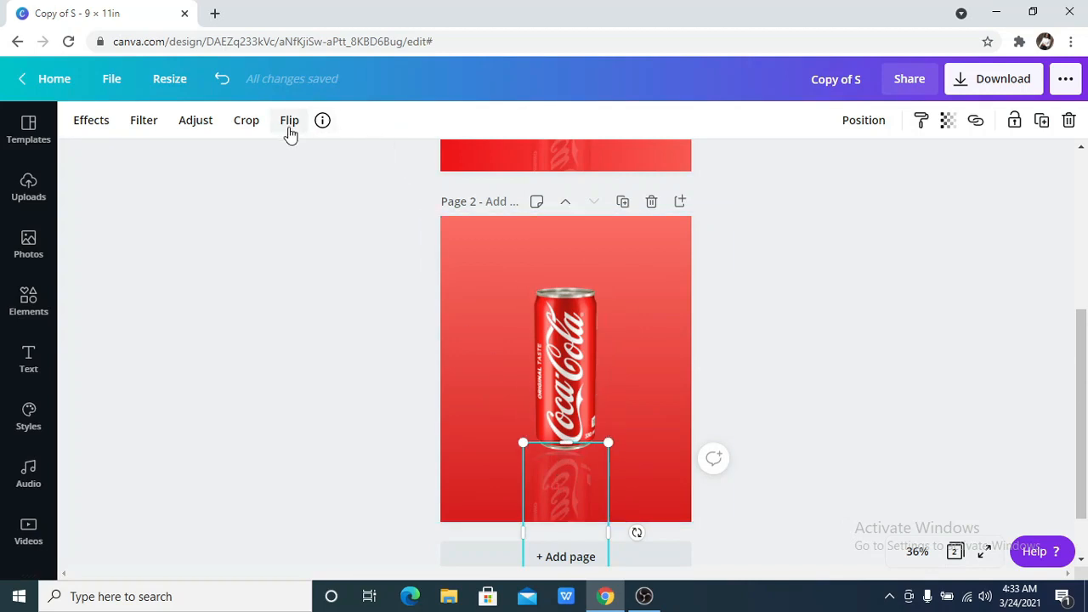
{"action": "left_click", "coordinate": [289, 119]}
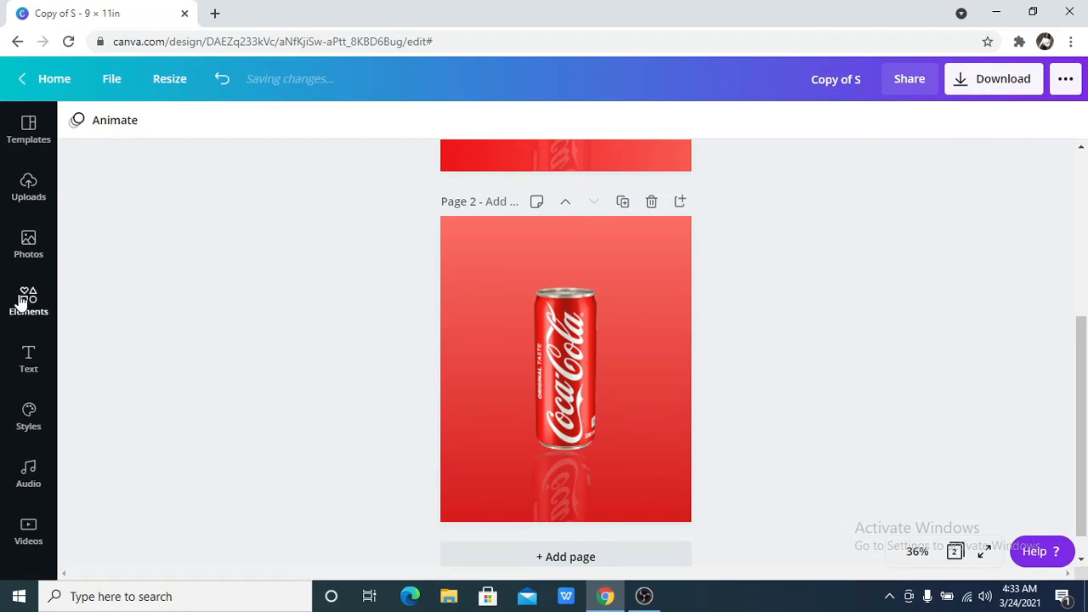
{"action": "left_click", "coordinate": [28, 298]}
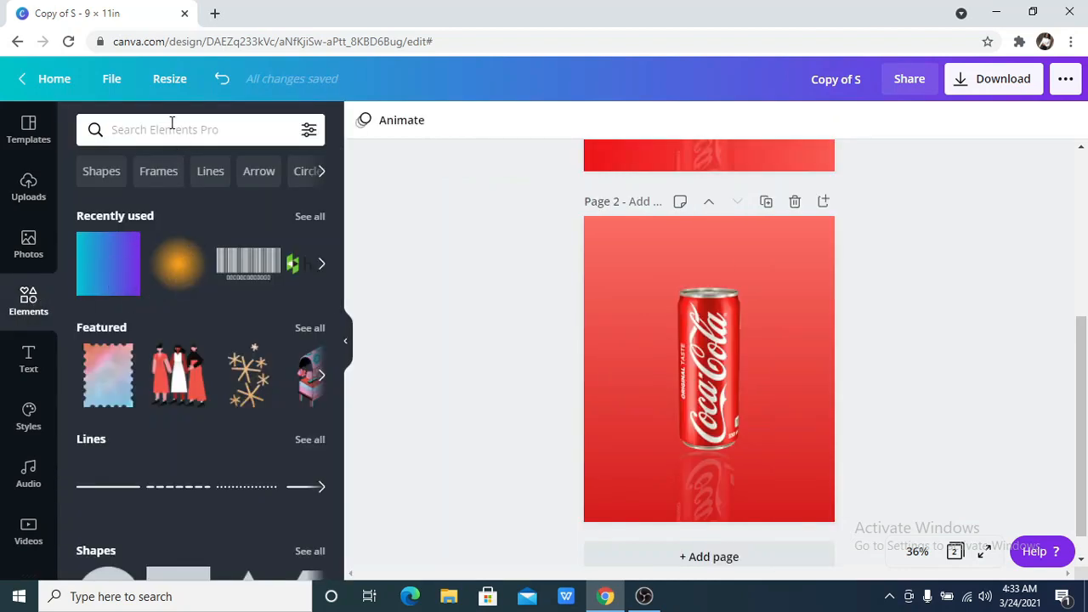
Search Elements for Blur and add a soft glow graphic over the can.
{"action": "left_click", "coordinate": [170, 129]}
{"action": "type", "text": "Blur"}
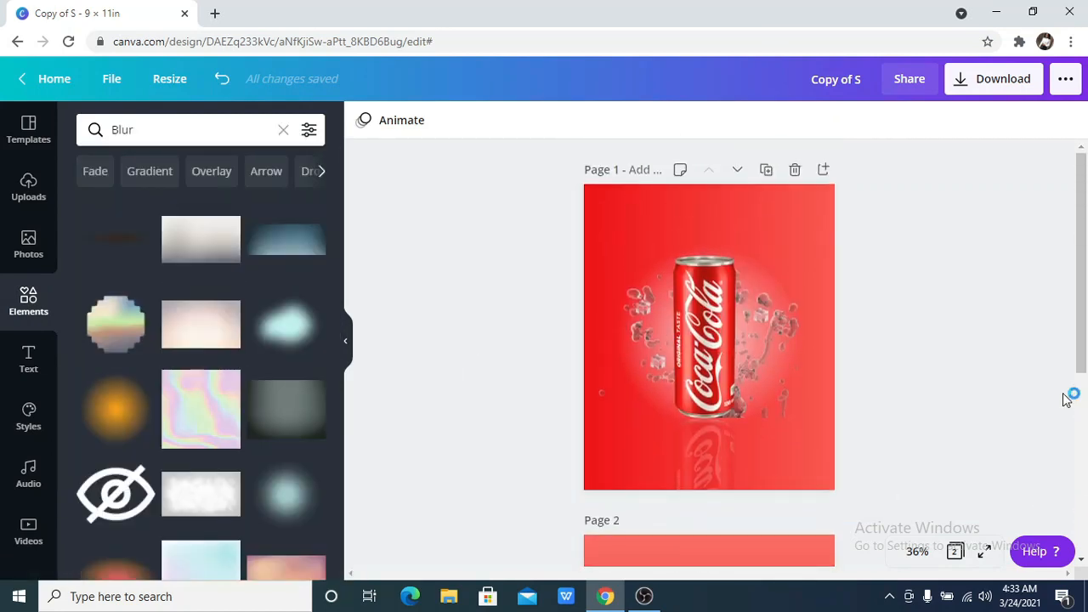
{"action": "scroll", "scroll_direction": "down", "scroll_amount": 3}
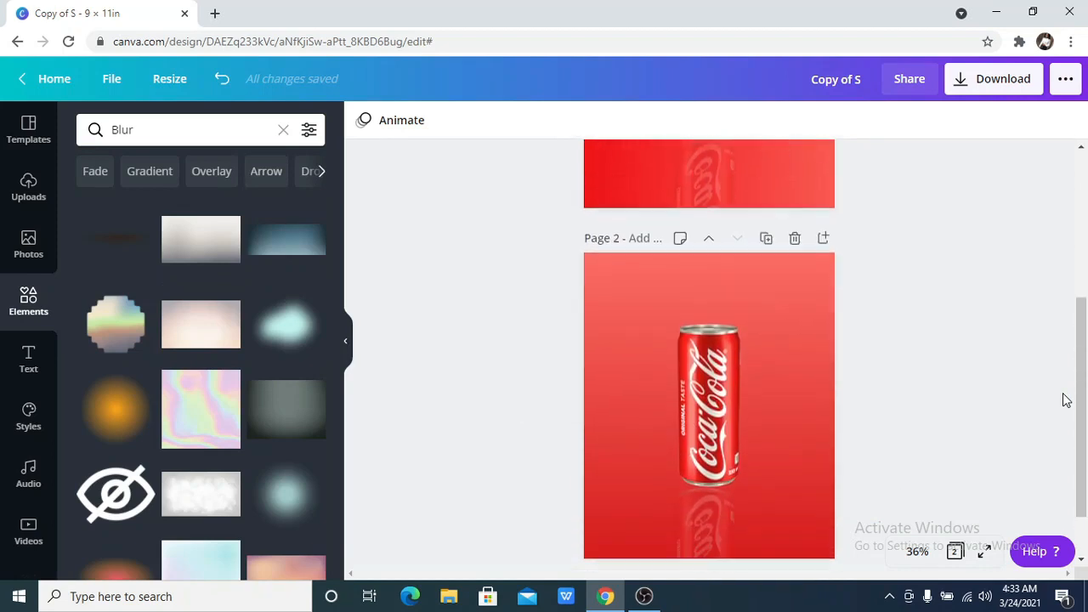
{"action": "left_click", "coordinate": [707, 405]}
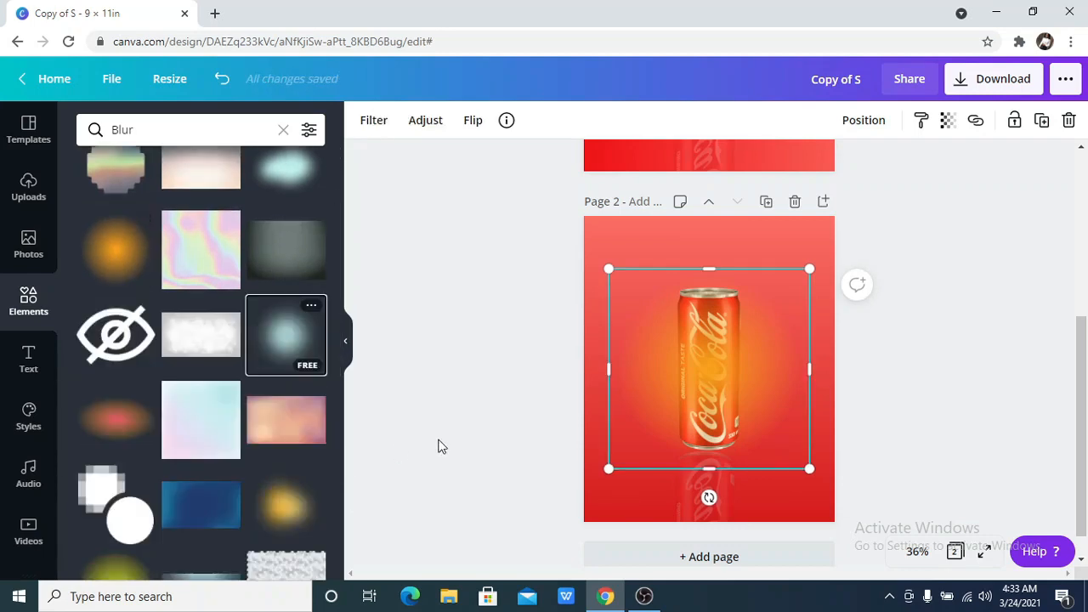
{"action": "mouse_move", "coordinate": [387, 384]}
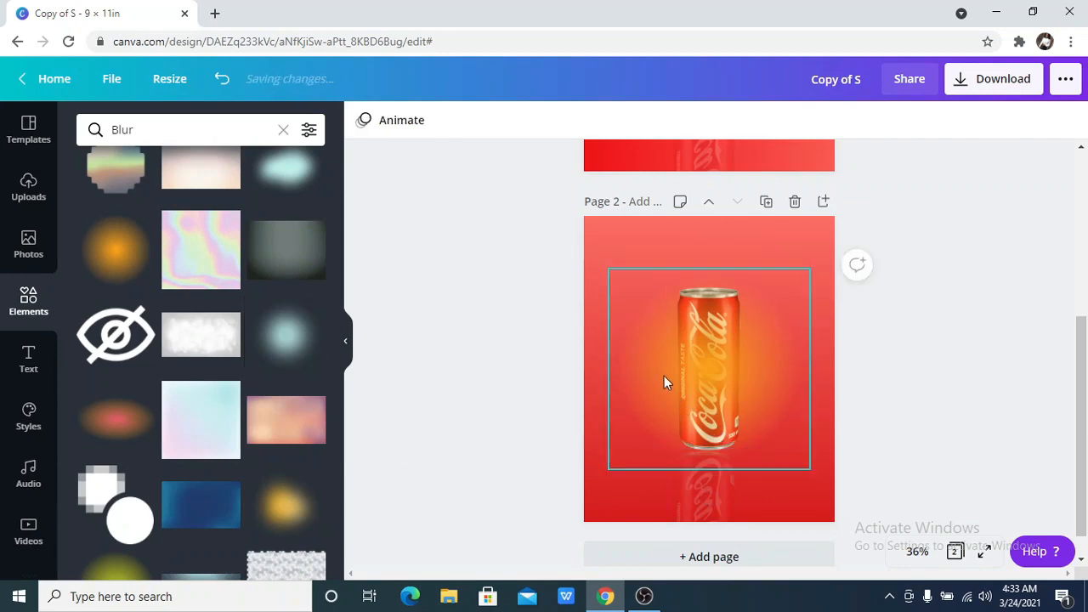
{"action": "left_click", "coordinate": [708, 367]}
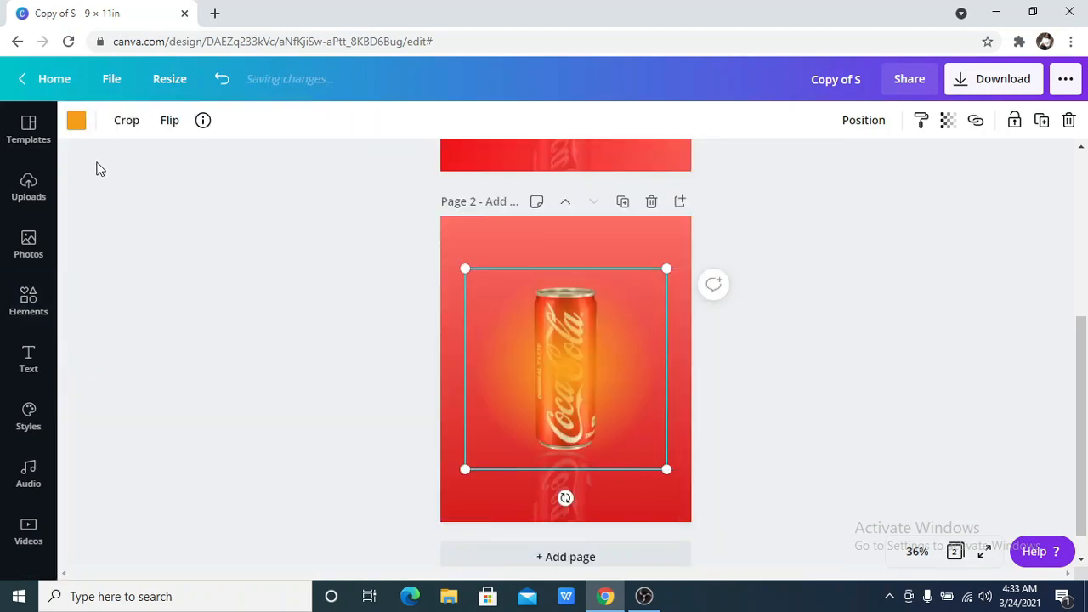
Make the glow white from Default Colors and set its transparency to about 41.
{"action": "left_click", "coordinate": [77, 119]}
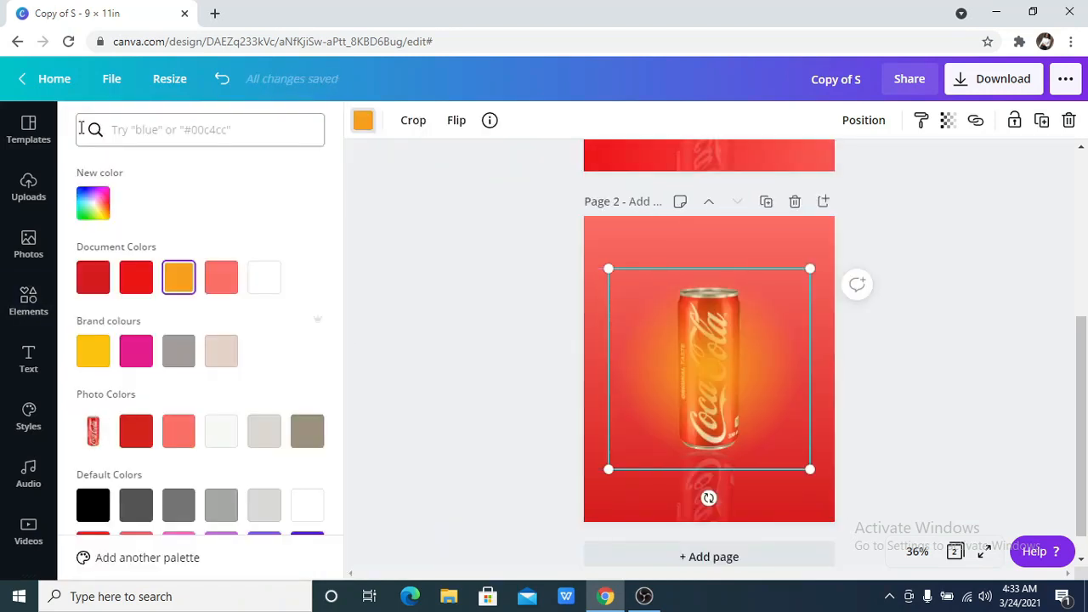
{"action": "scroll", "scroll_direction": "down", "scroll_amount": 3}
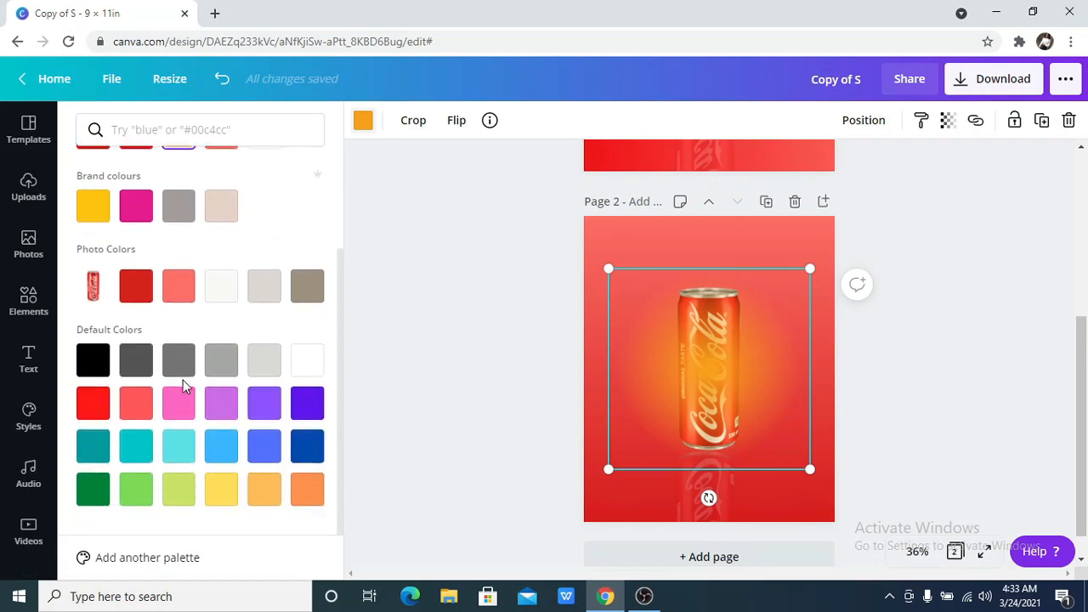
{"action": "left_click", "coordinate": [306, 357]}
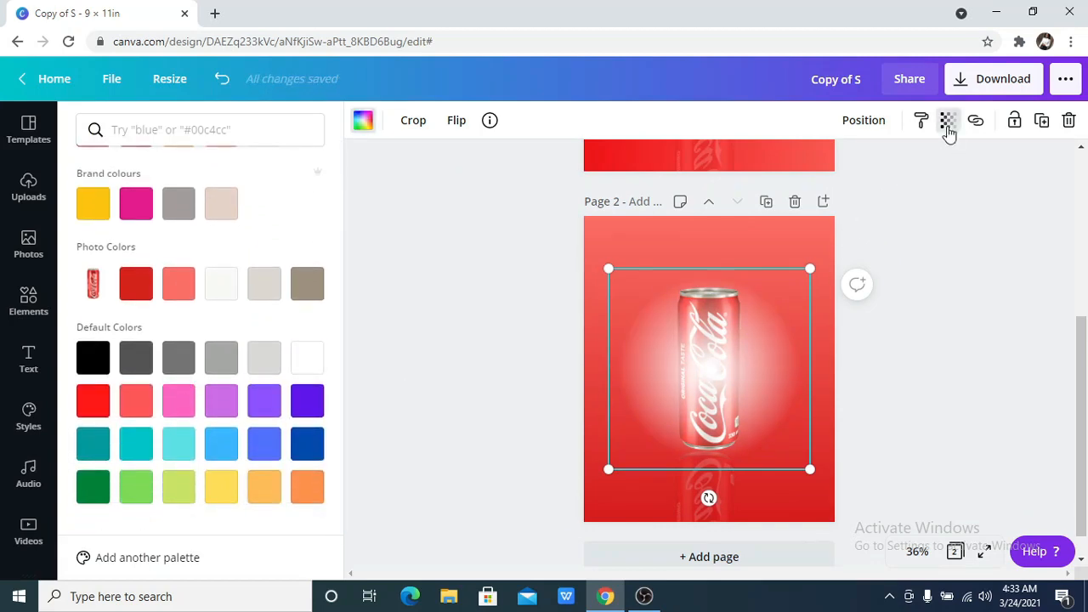
{"action": "left_click", "coordinate": [948, 119]}
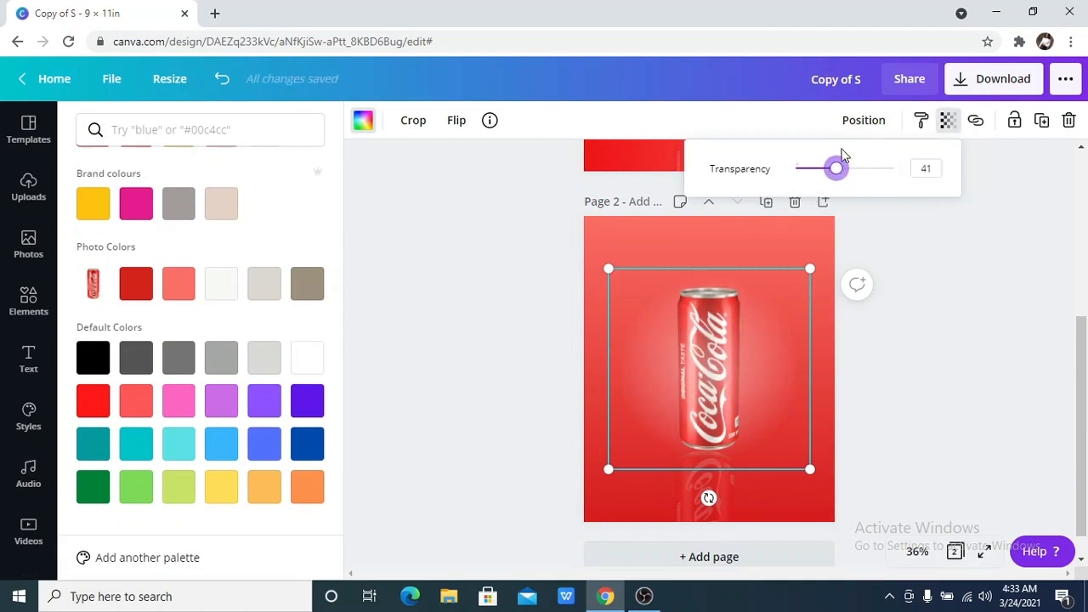
{"action": "left_click", "coordinate": [864, 119]}
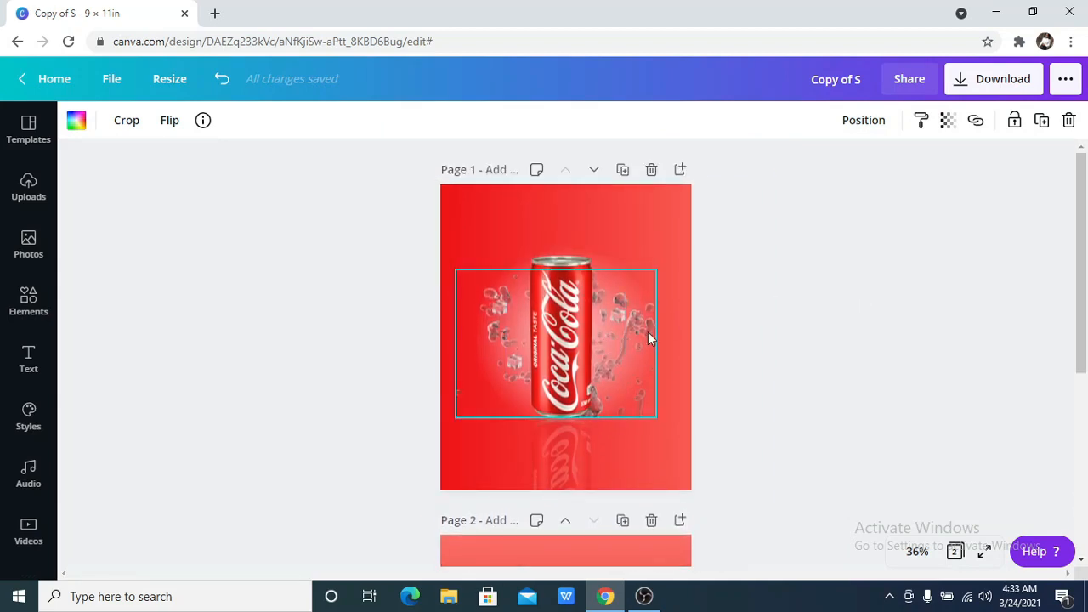
Search Photos for the recent term 'Splash' and scroll through the results.
{"action": "left_click", "coordinate": [812, 284]}
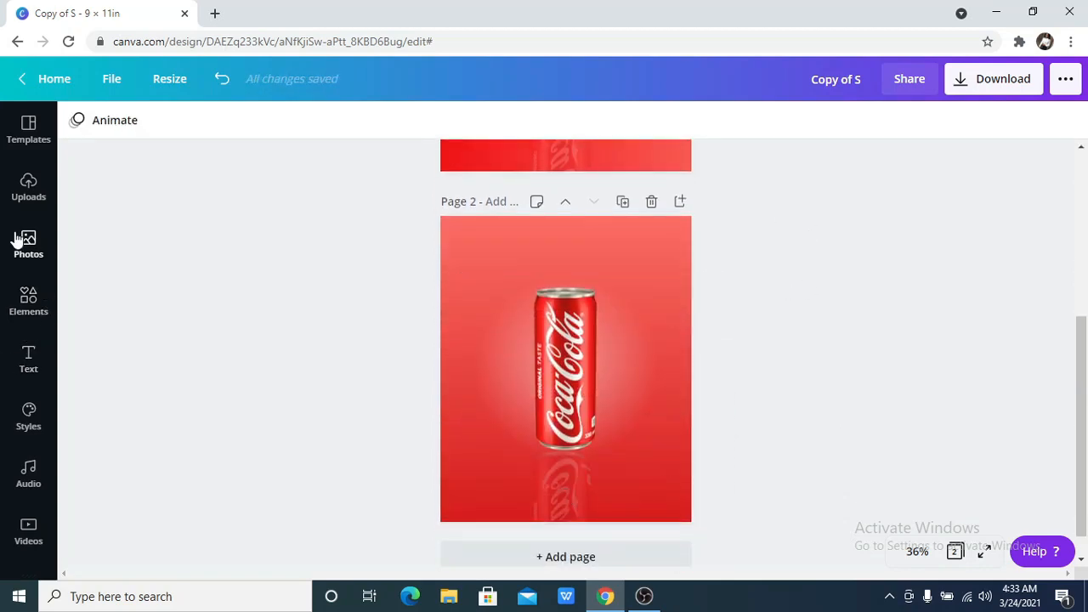
{"action": "left_click", "coordinate": [27, 245]}
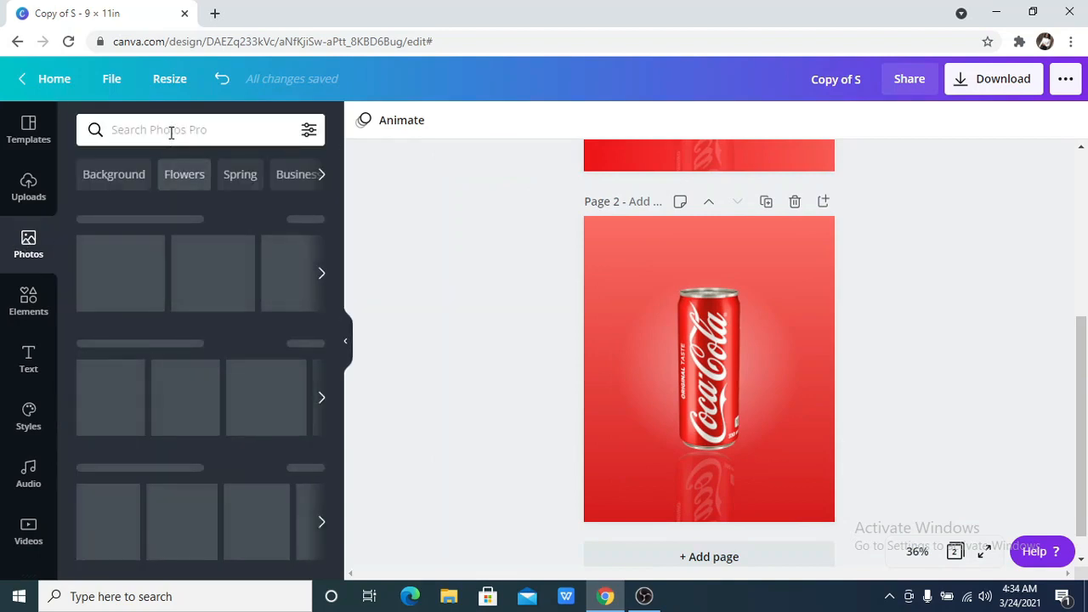
{"action": "left_click", "coordinate": [170, 129]}
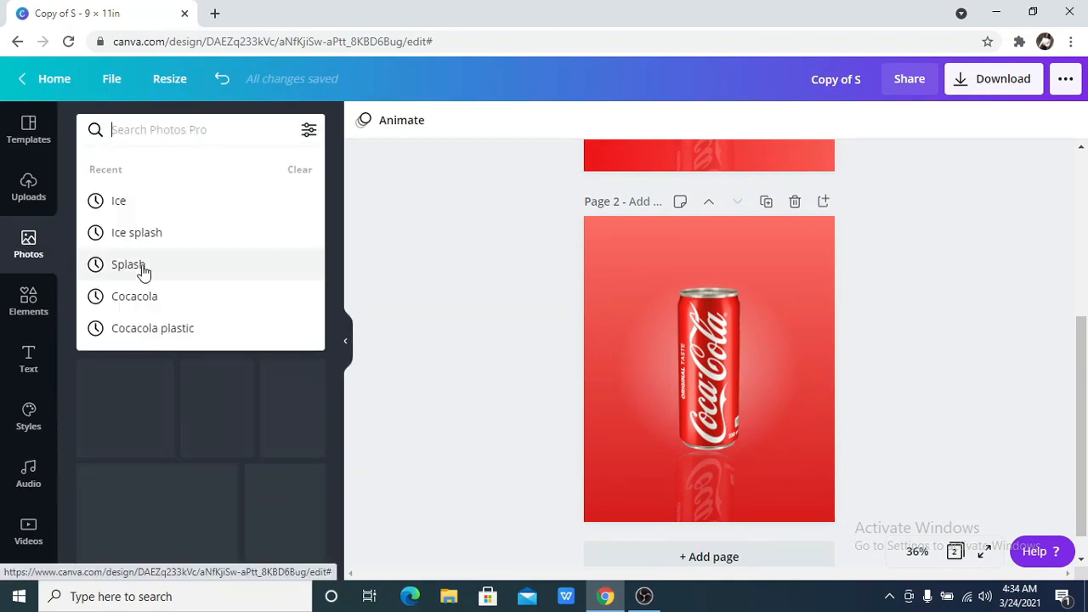
{"action": "left_click", "coordinate": [128, 266]}
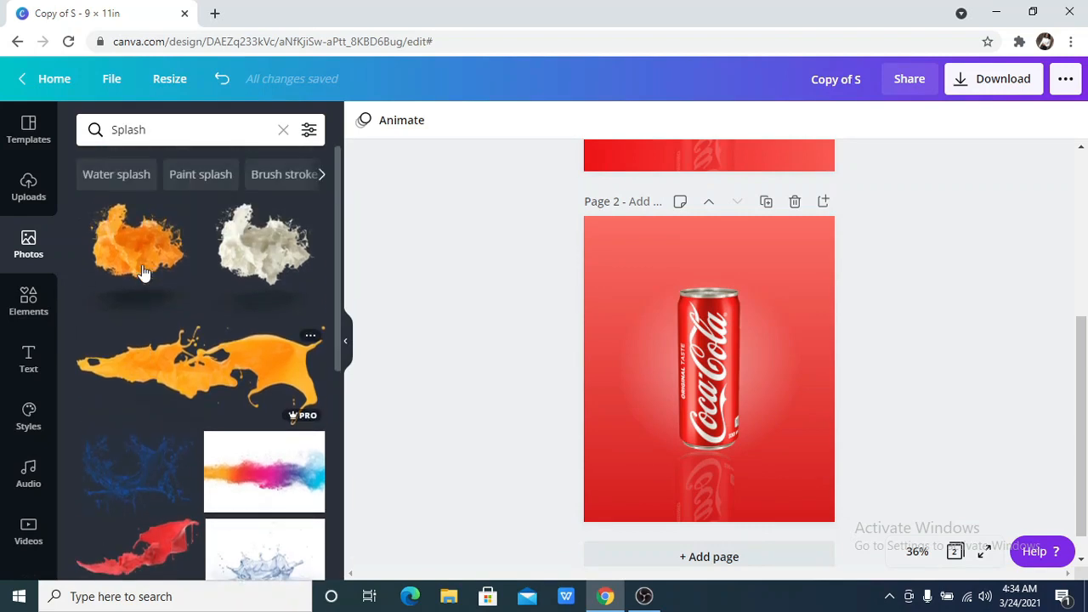
{"action": "mouse_move", "coordinate": [47, 265]}
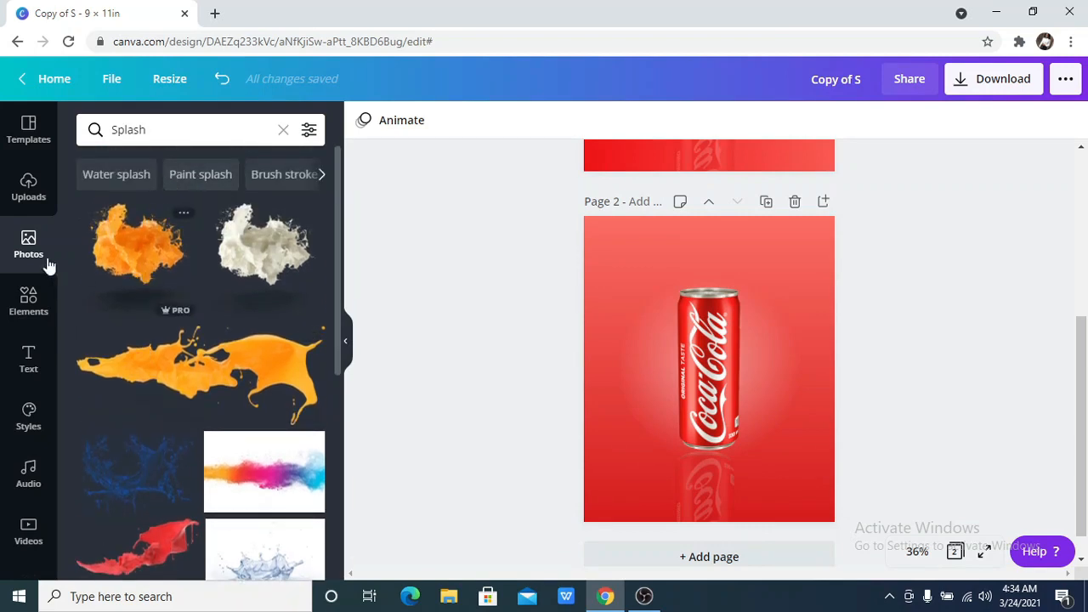
{"action": "mouse_move", "coordinate": [139, 292]}
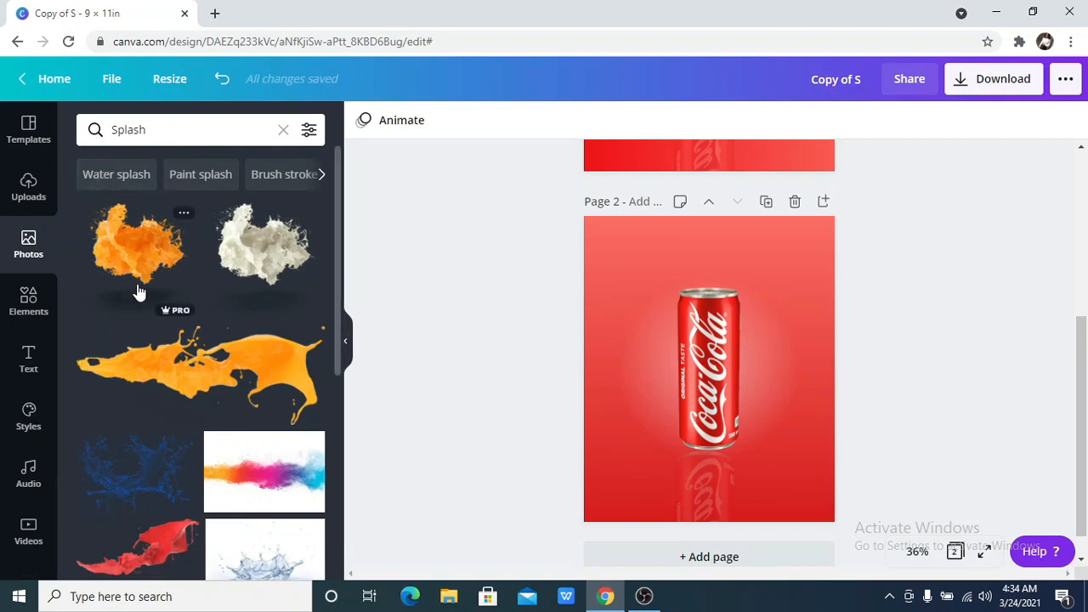
{"action": "mouse_move", "coordinate": [248, 191]}
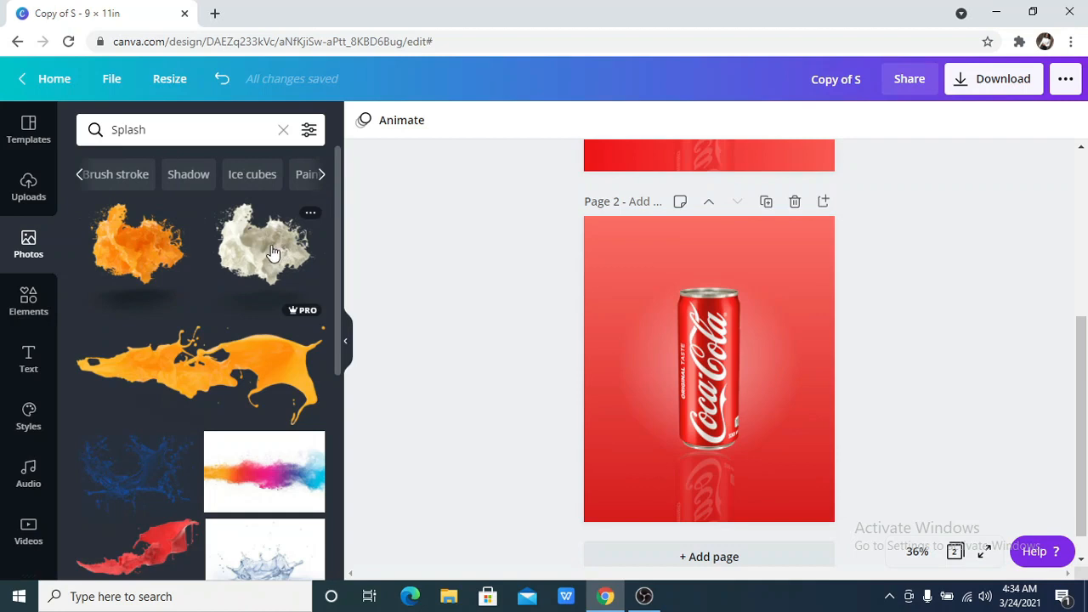
{"action": "scroll", "scroll_direction": "down", "scroll_amount": 3}
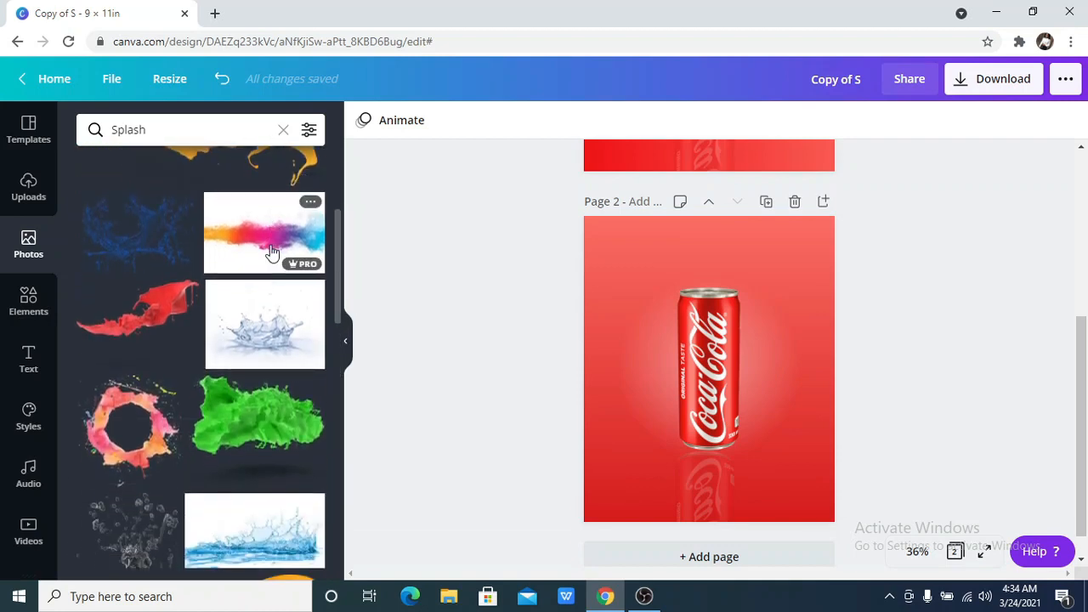
{"action": "scroll", "scroll_direction": "down", "scroll_amount": 3}
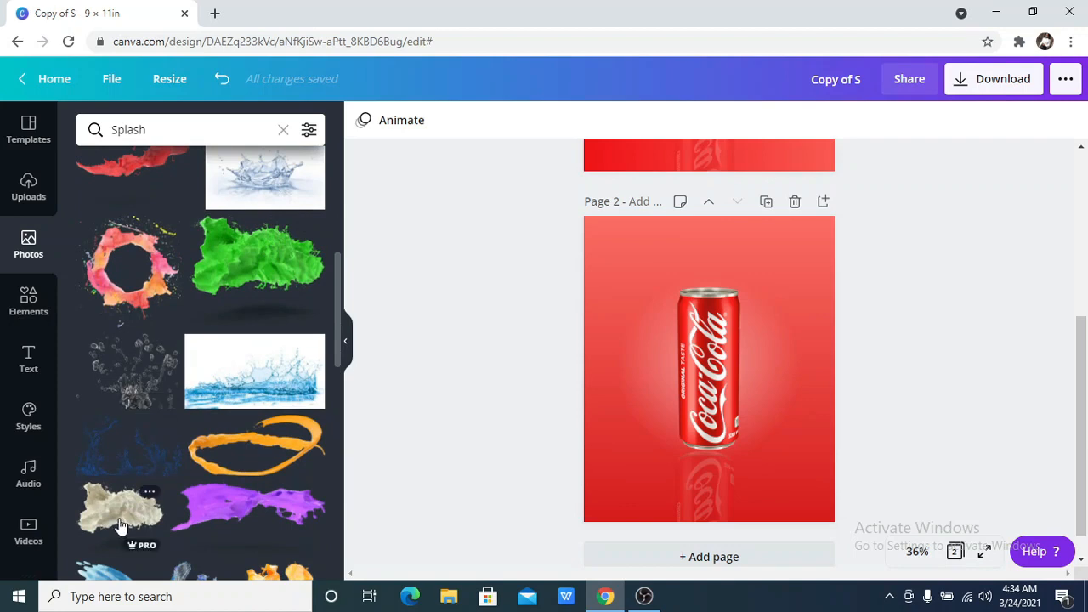
{"action": "scroll", "scroll_direction": "down", "scroll_amount": 3}
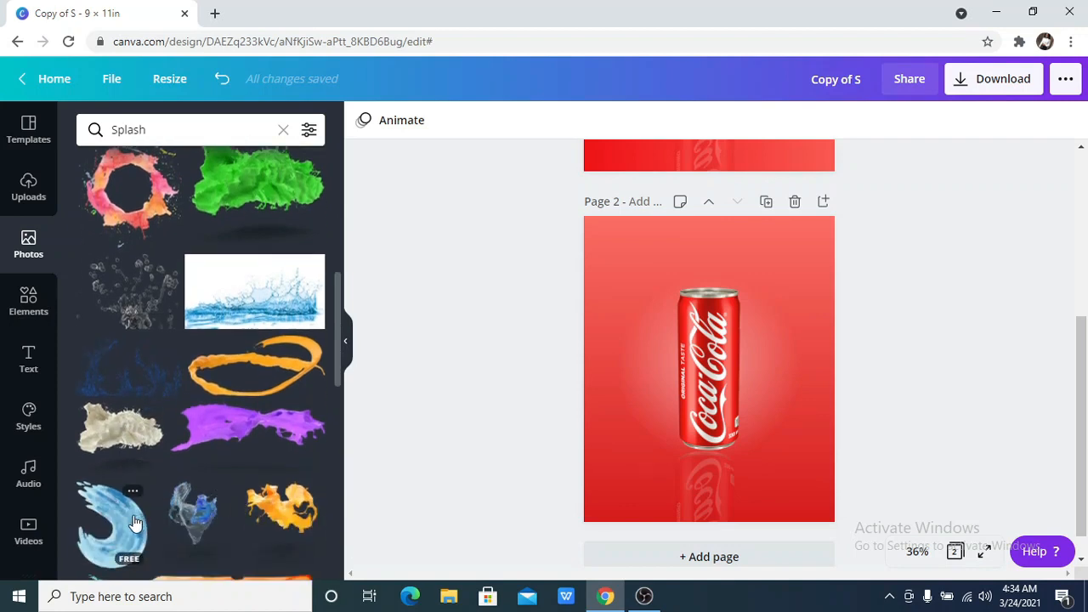
{"action": "scroll", "scroll_direction": "down", "scroll_amount": 3}
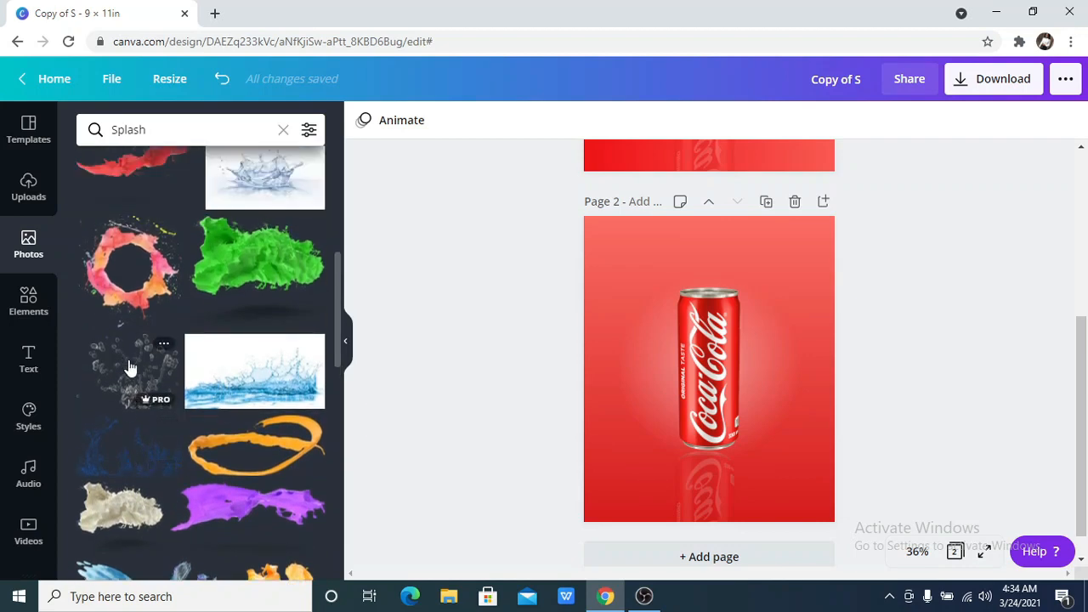
Insert the transparent water-droplet splash photo over the can on page 2.
{"action": "left_click", "coordinate": [126, 370]}
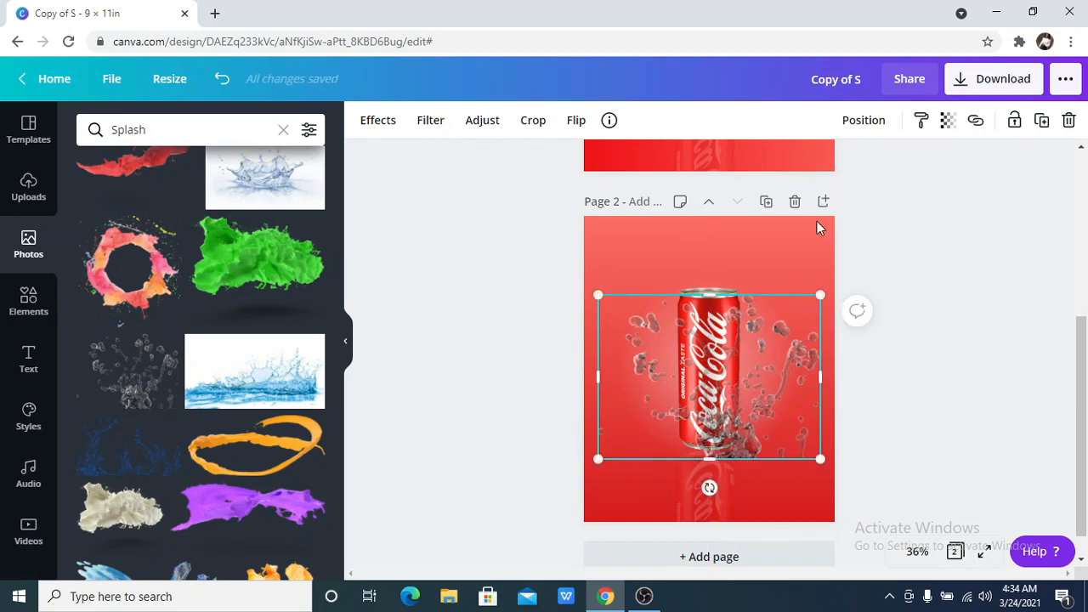
{"action": "left_click", "coordinate": [864, 119]}
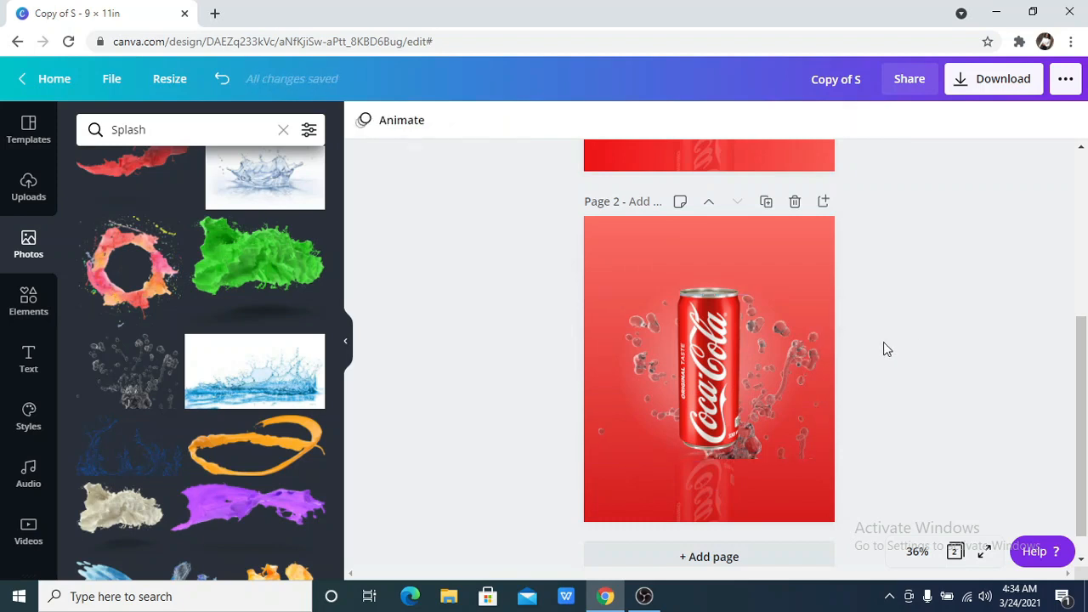
{"action": "left_click", "coordinate": [711, 375]}
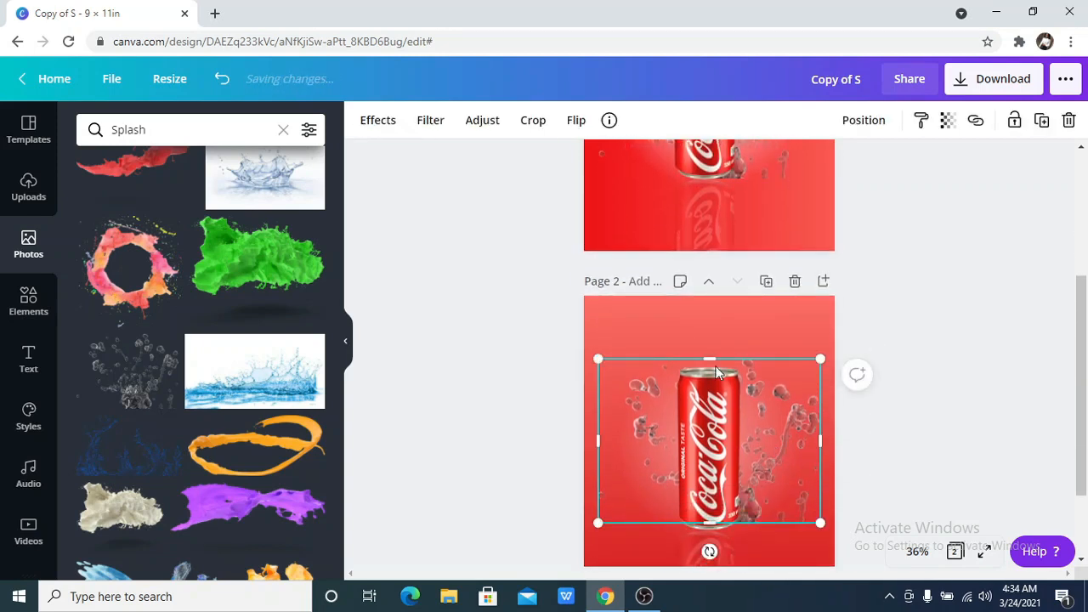
Flip the splash horizontally and reposition it so it wraps around the Coca-Cola can.
{"action": "left_click", "coordinate": [575, 119]}
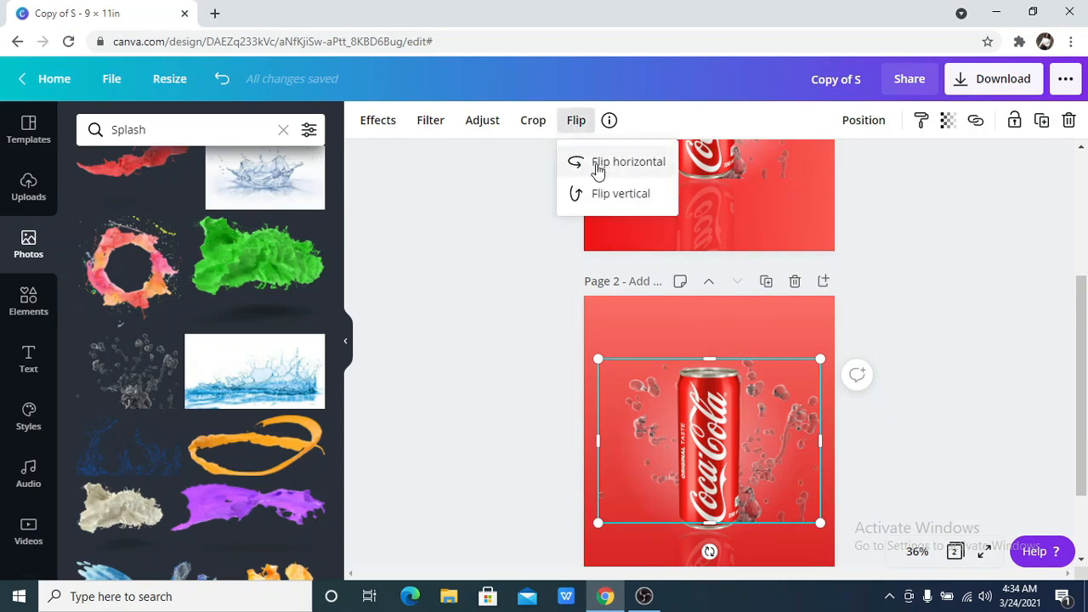
{"action": "left_click", "coordinate": [627, 162]}
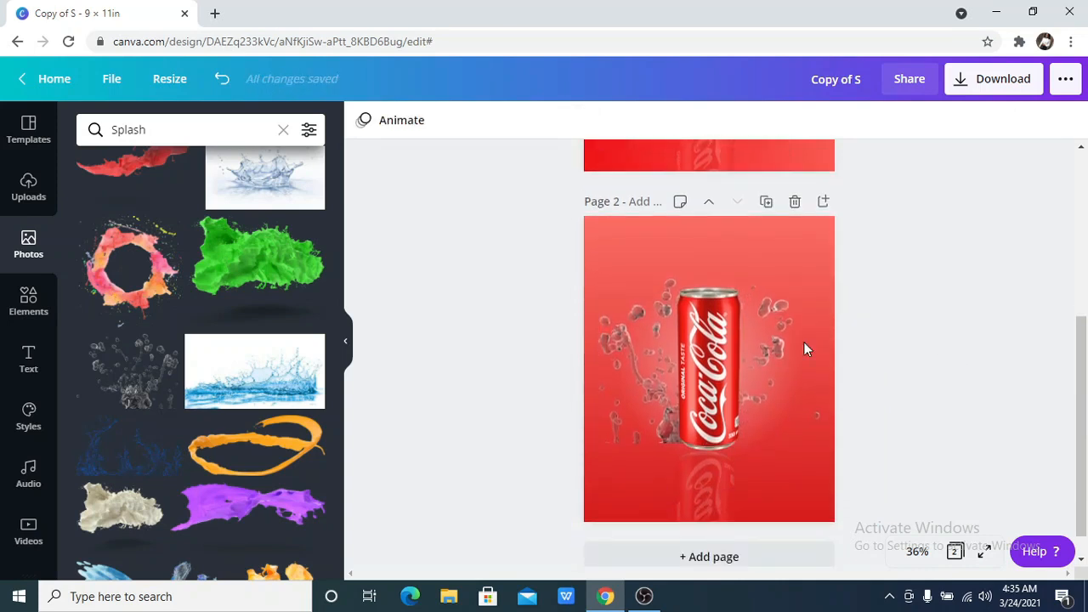
{"action": "left_click", "coordinate": [718, 361]}
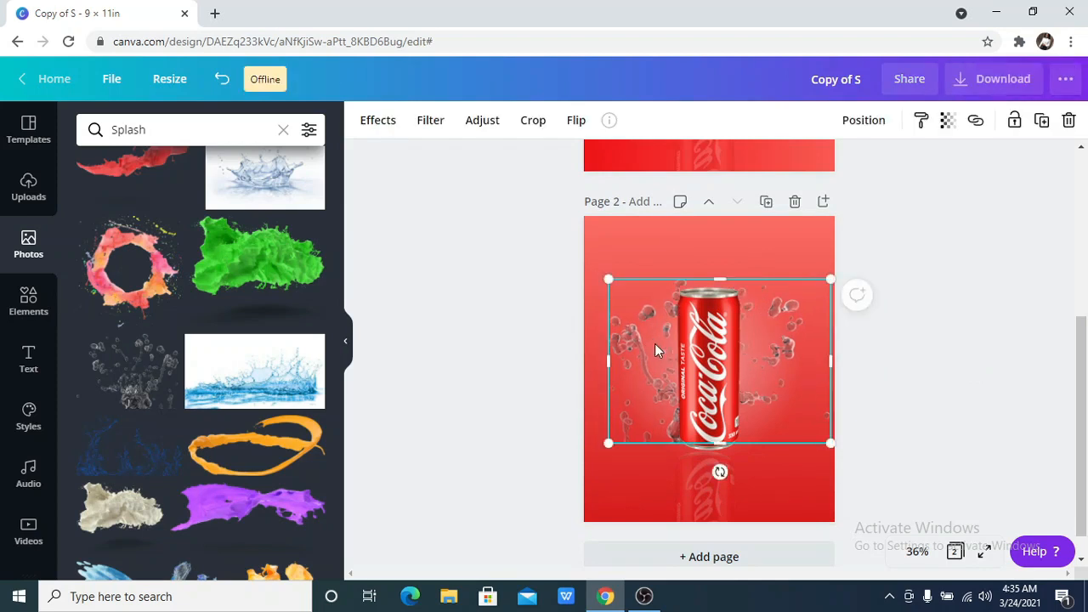
{"action": "mouse_move", "coordinate": [813, 373]}
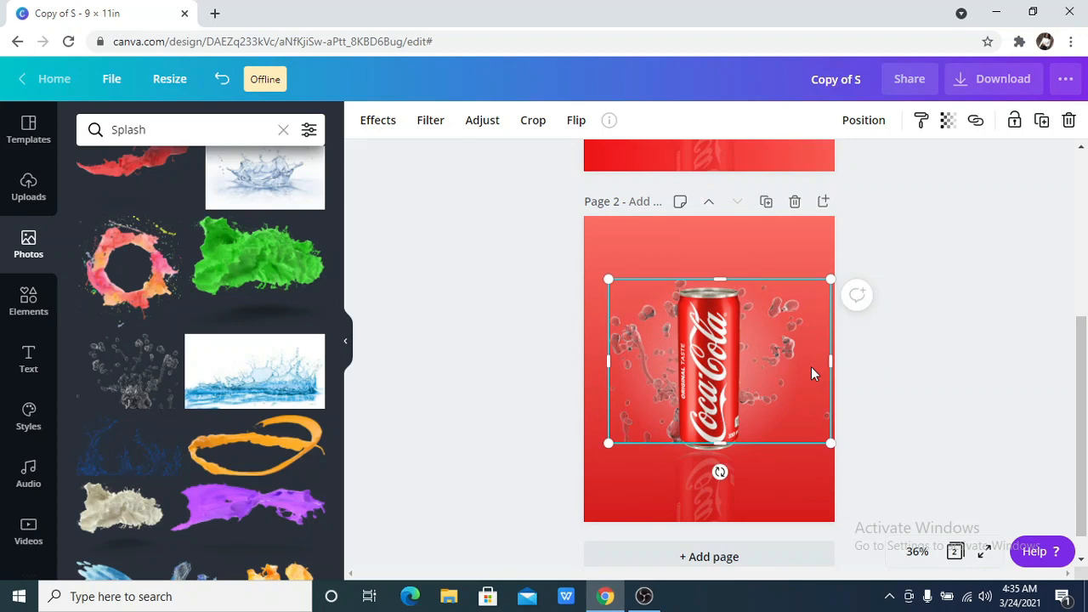
{"action": "left_click", "coordinate": [863, 415]}
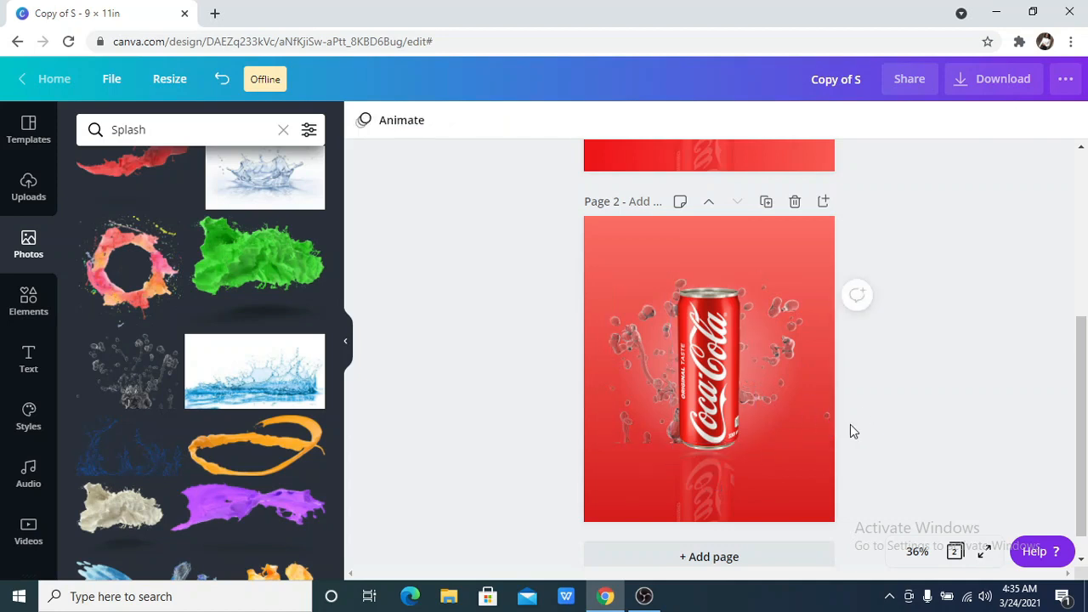
{"action": "left_click", "coordinate": [709, 367]}
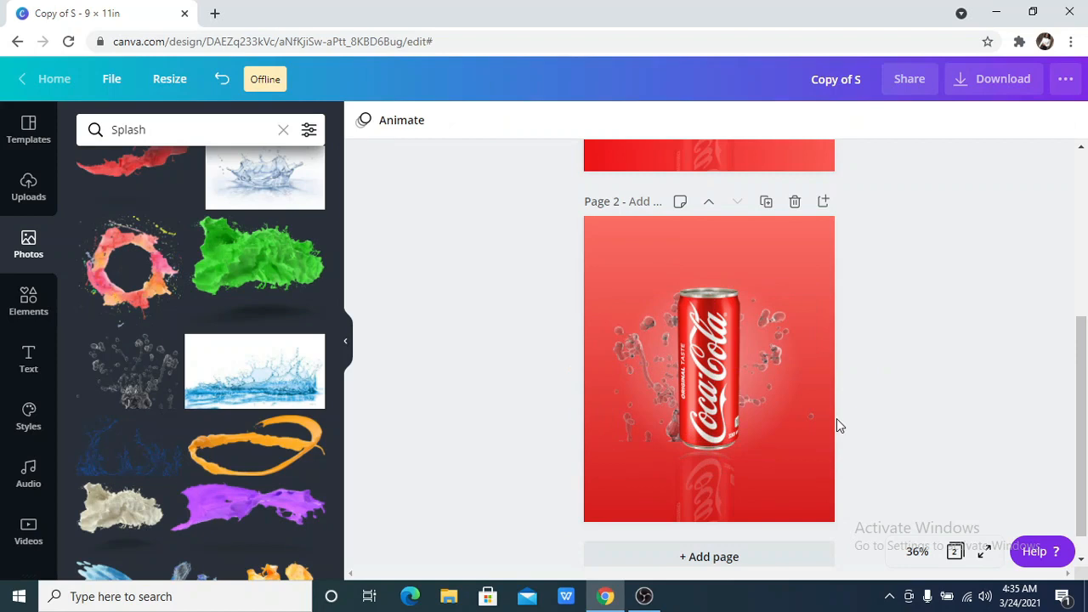
{"action": "left_click", "coordinate": [710, 367]}
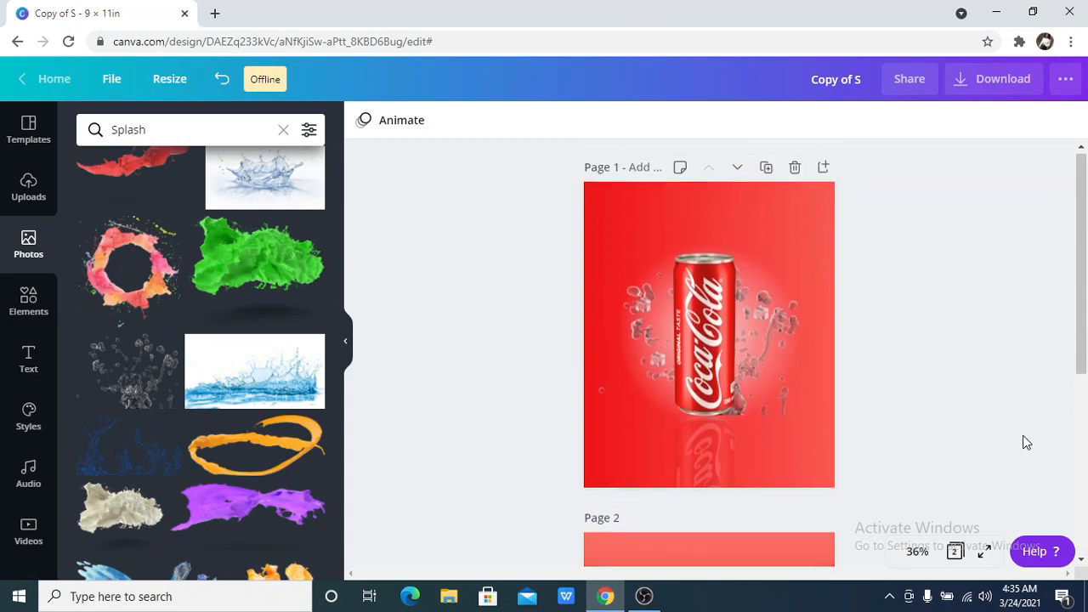
{"action": "scroll", "scroll_direction": "down", "scroll_amount": 3}
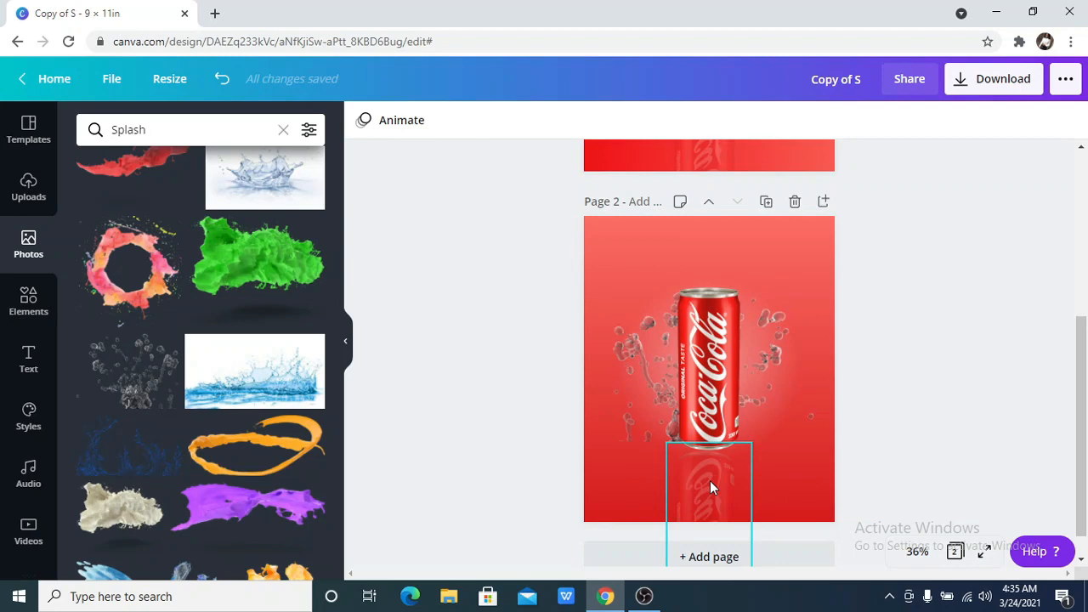
{"action": "mouse_move", "coordinate": [721, 500]}
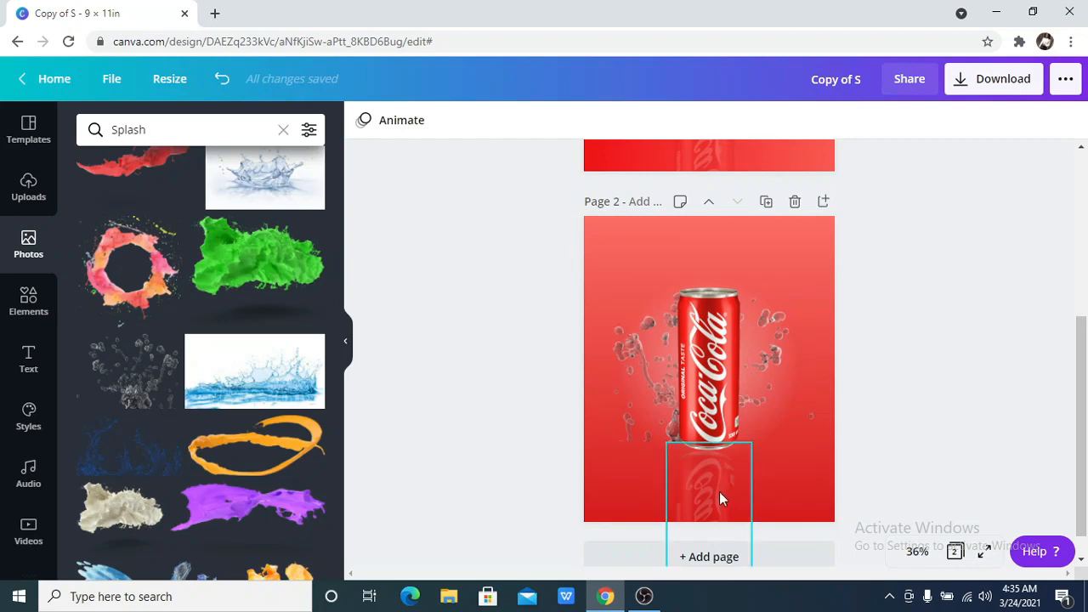
{"action": "left_click", "coordinate": [709, 502]}
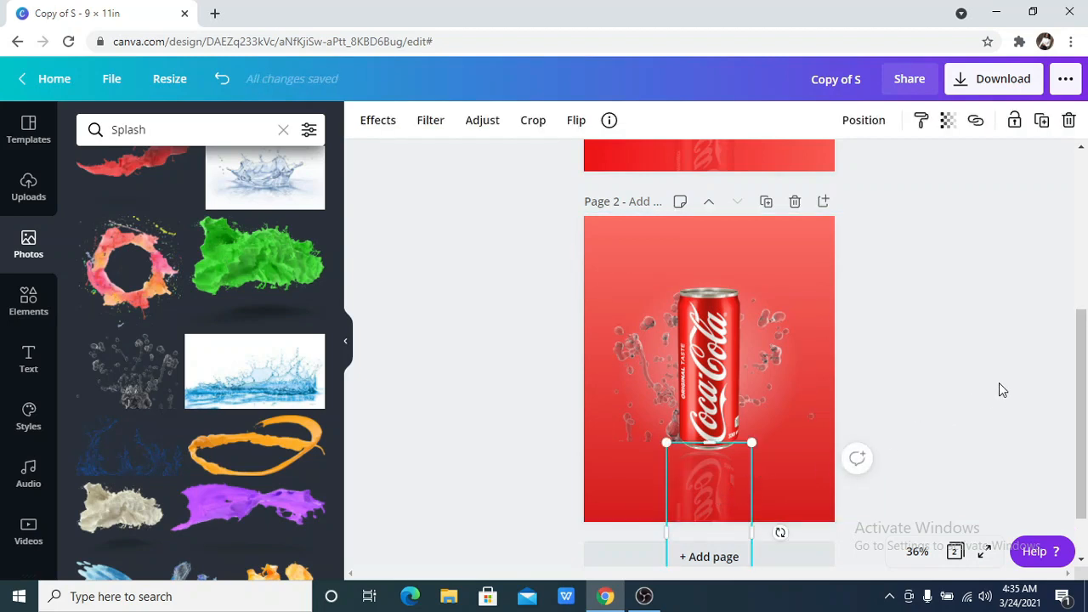